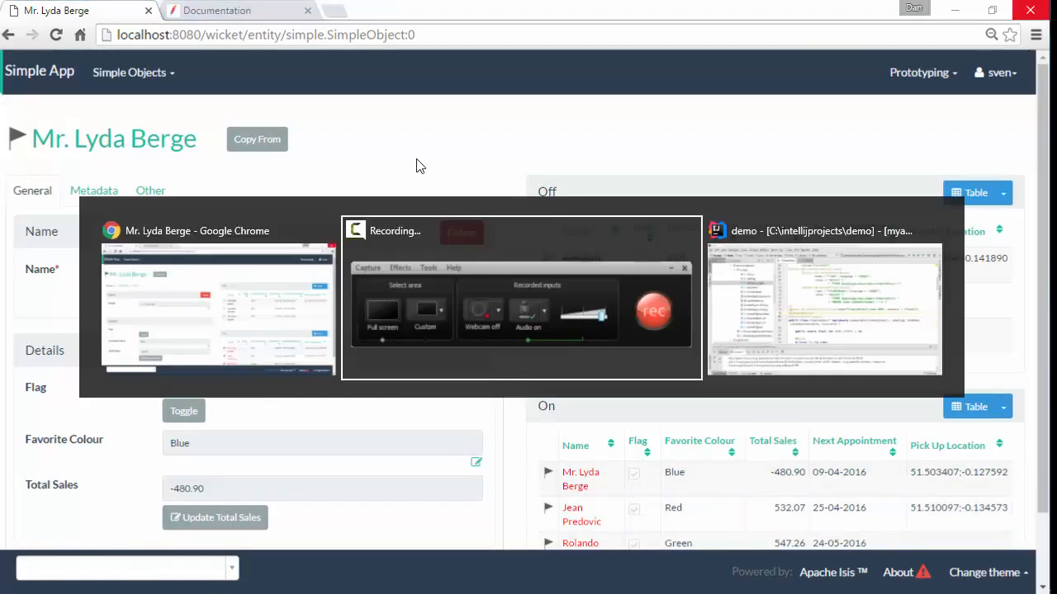
Switch from Chrome back to the IDE and select the simple package.
left_click(824, 310)
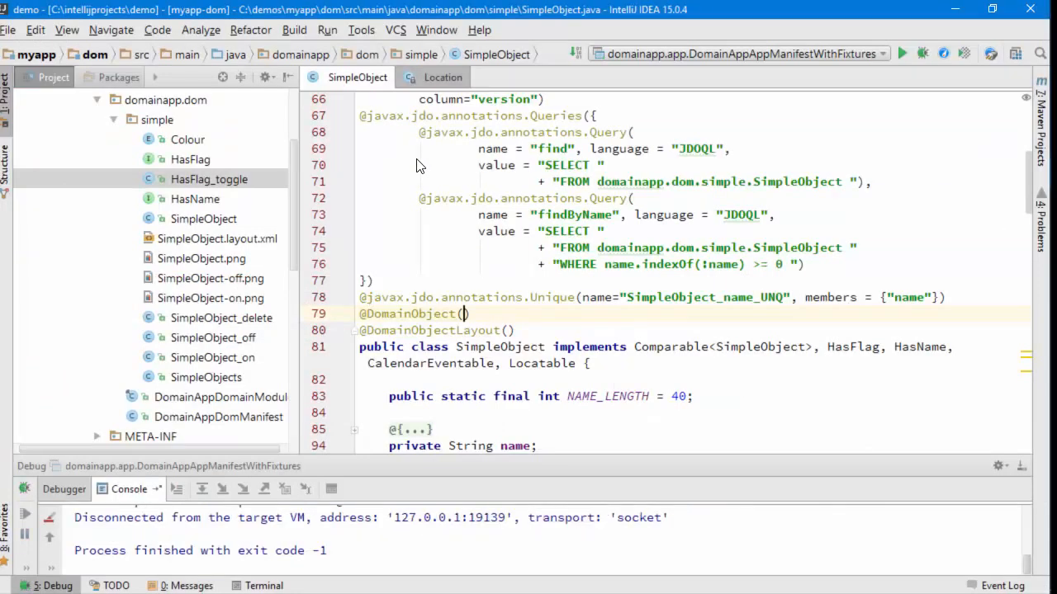
left_click(155, 119)
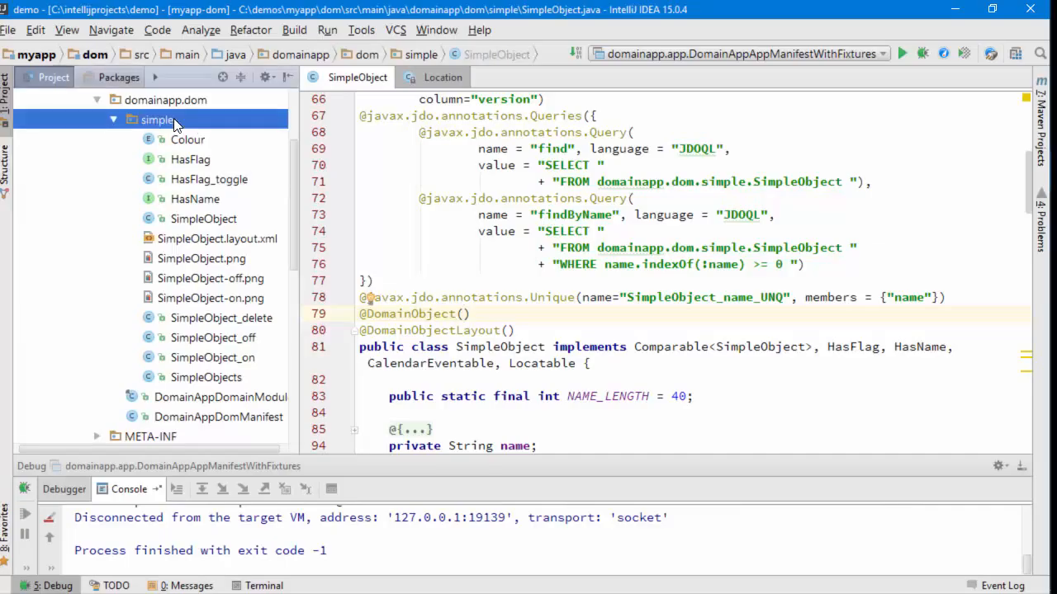
Create an Apache Isis JAXB view model Compare2 with a left property of type SimpleObject.
left_click(8, 30)
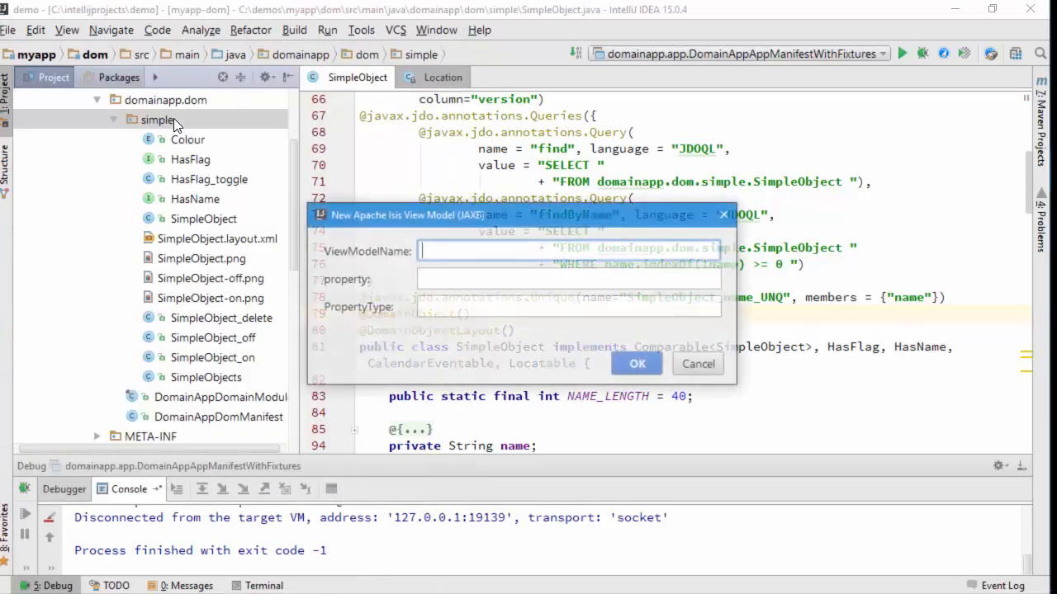
type("Compare2")
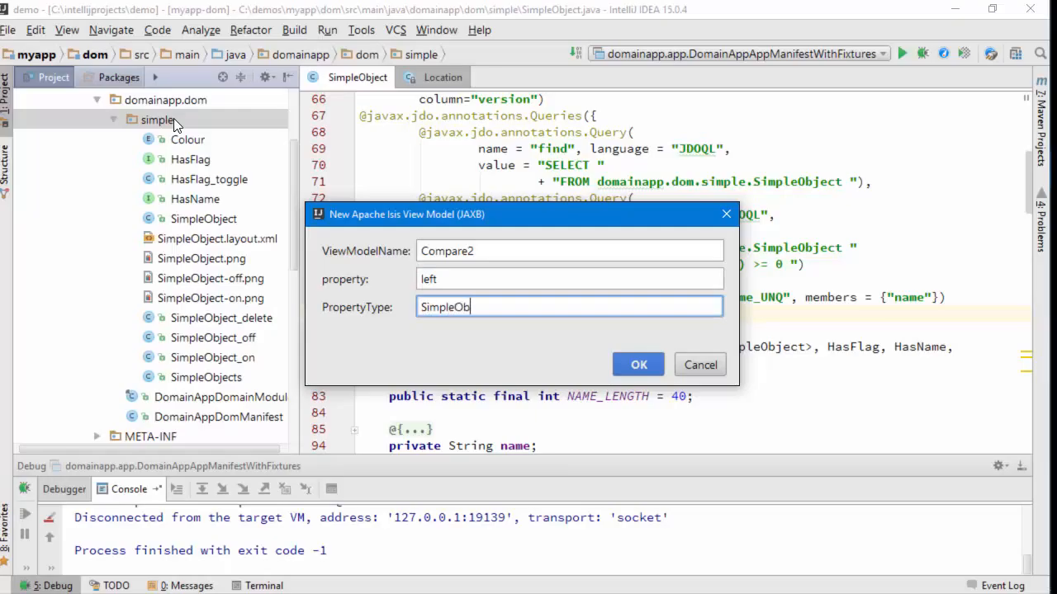
type("ject")
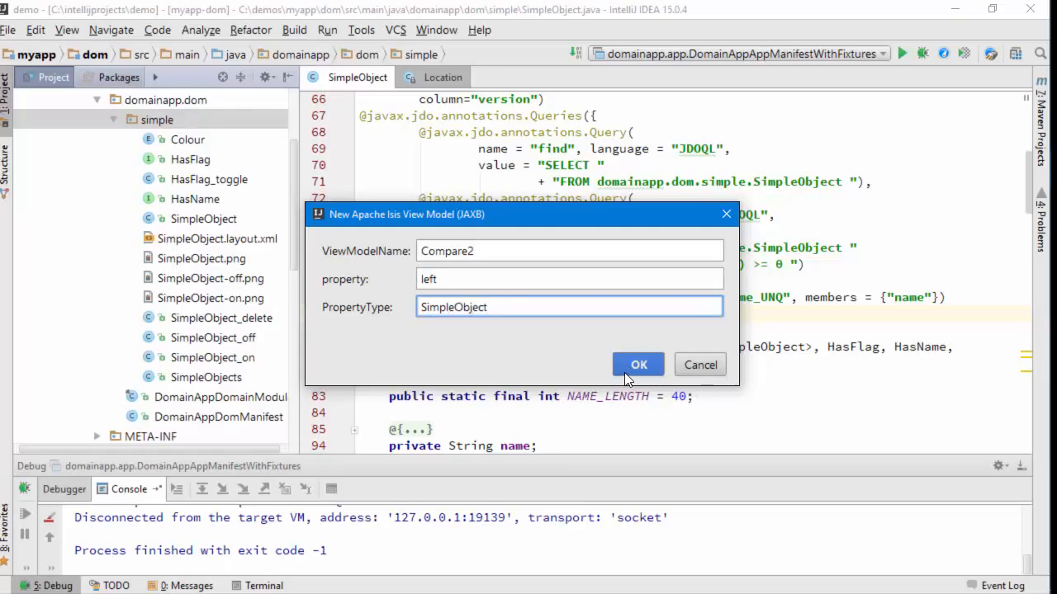
left_click(638, 365)
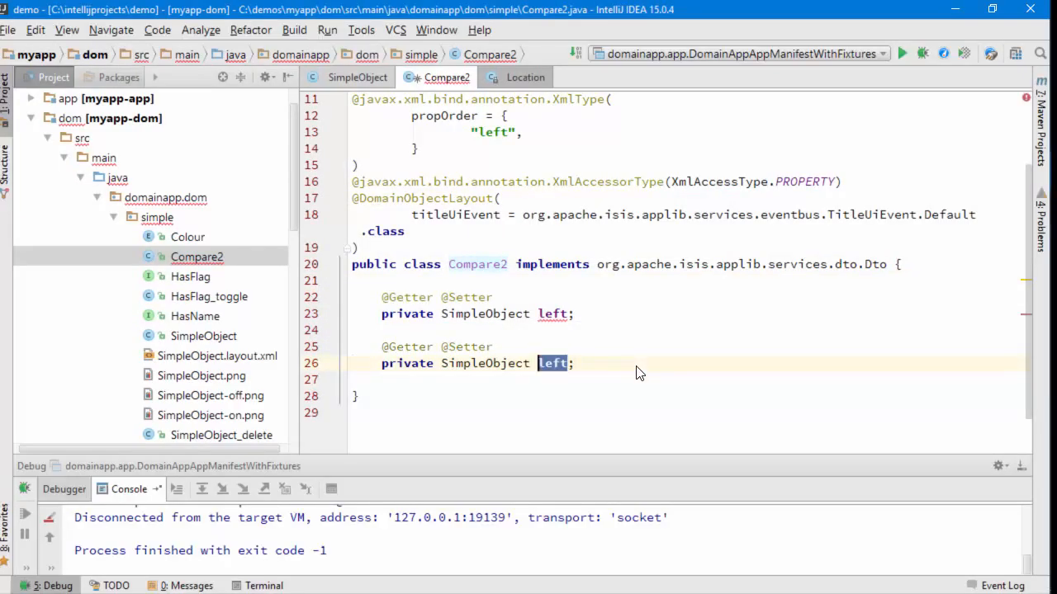
type("right")
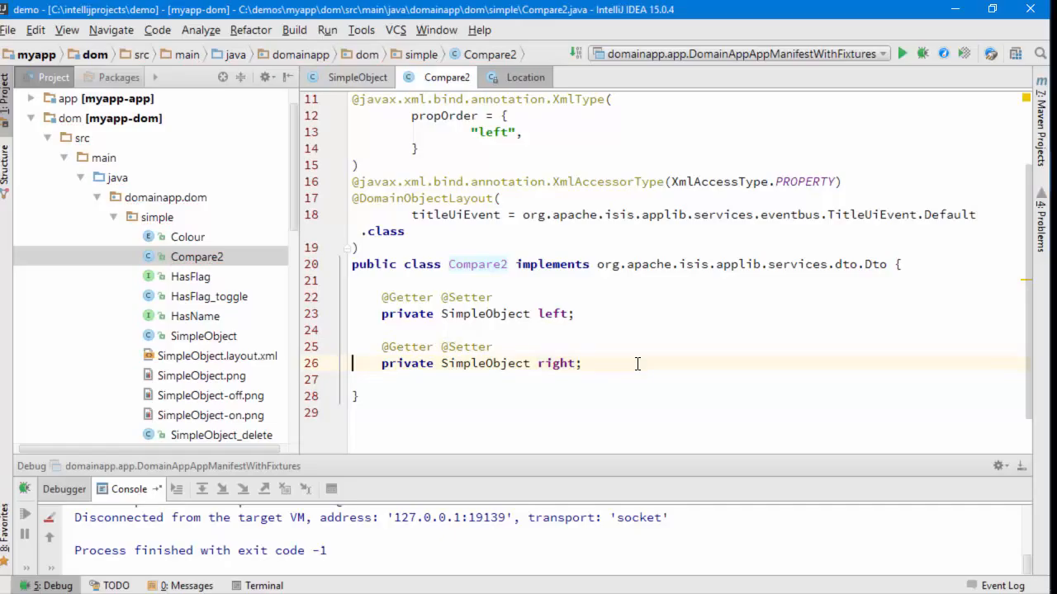
scroll("up", 3)
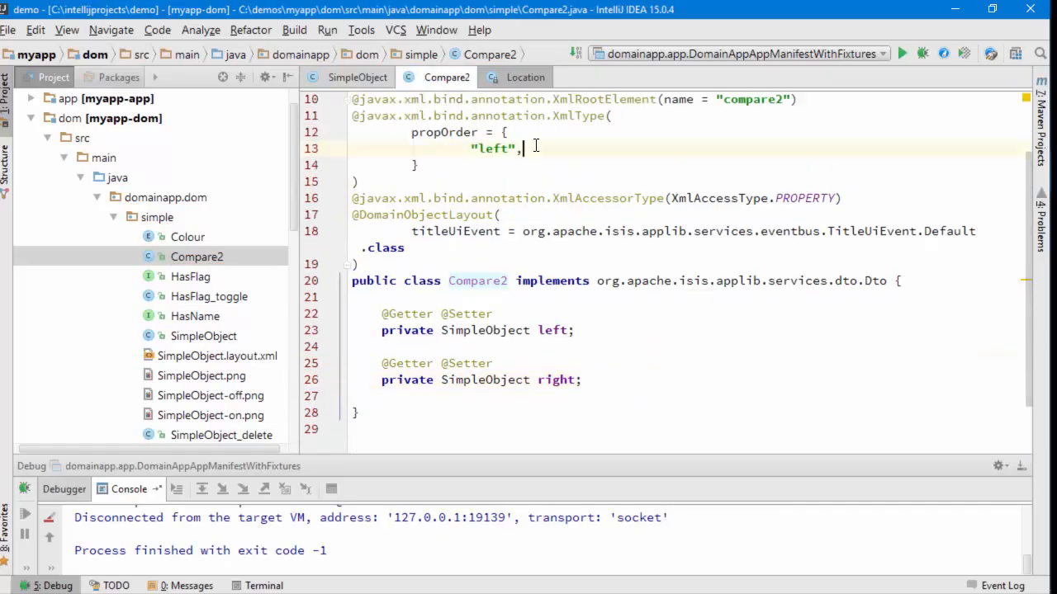
type("\"right\",")
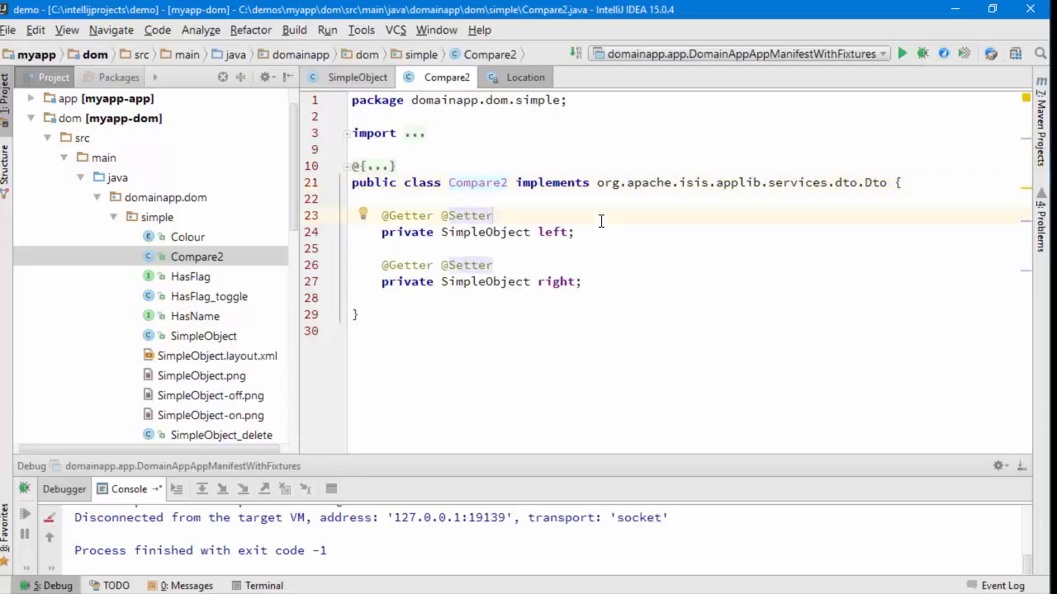
Start a new Apache Isis Domain Mixin in the simple package.
left_click(156, 218)
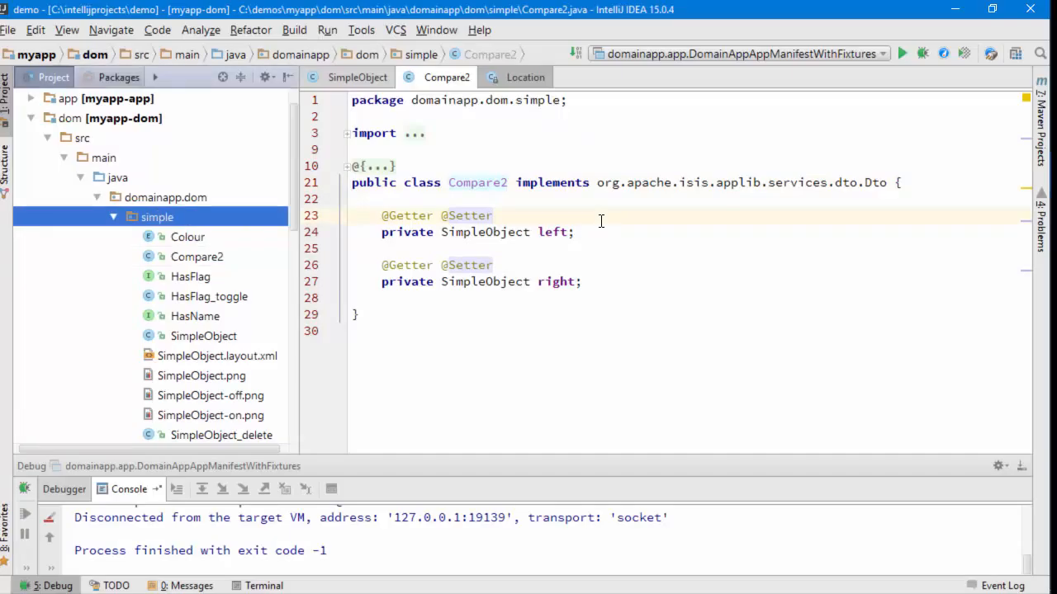
left_click(8, 30)
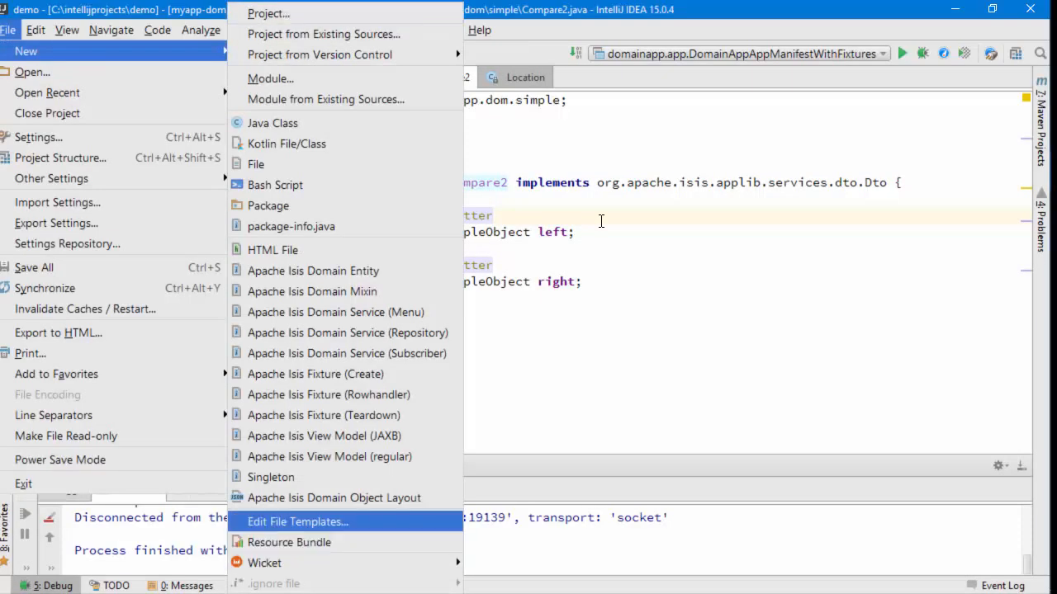
left_click(310, 290)
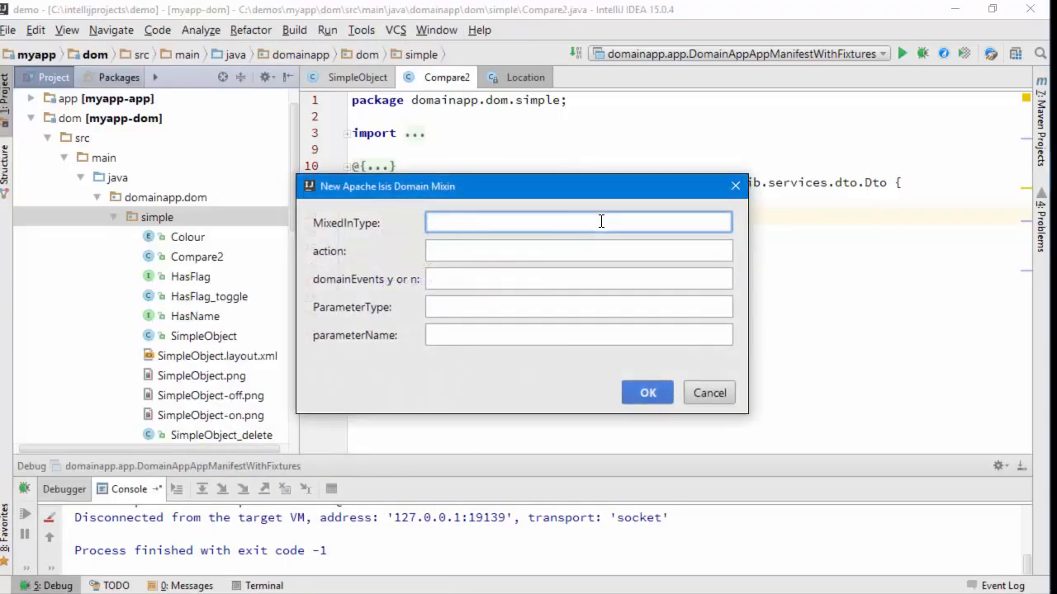
Define mixin SimpleObject_compare: action compare with a SimpleObject parameter named other.
type("SimpleObject")
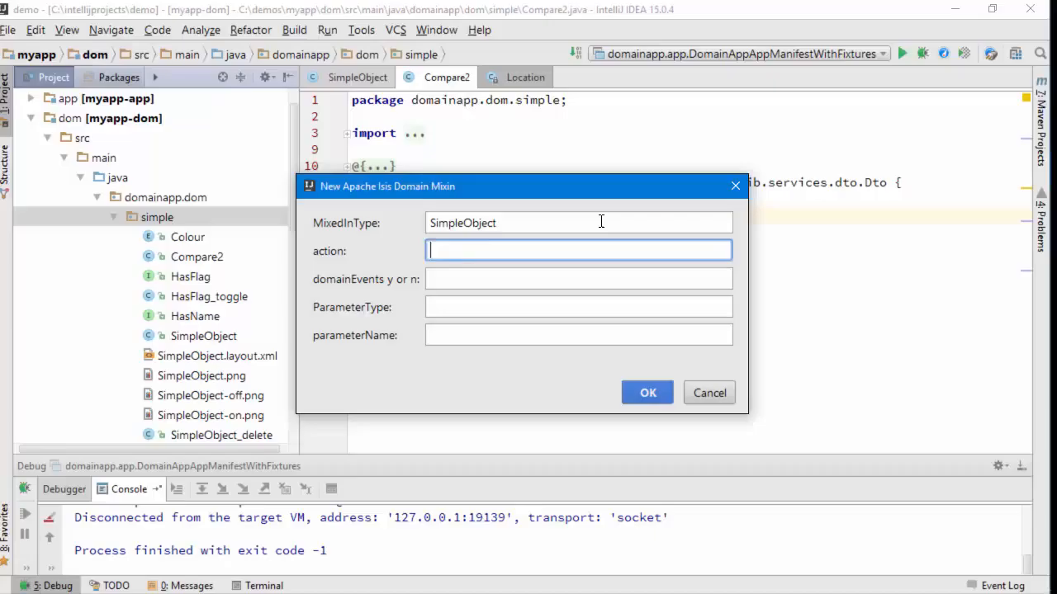
type("compare")
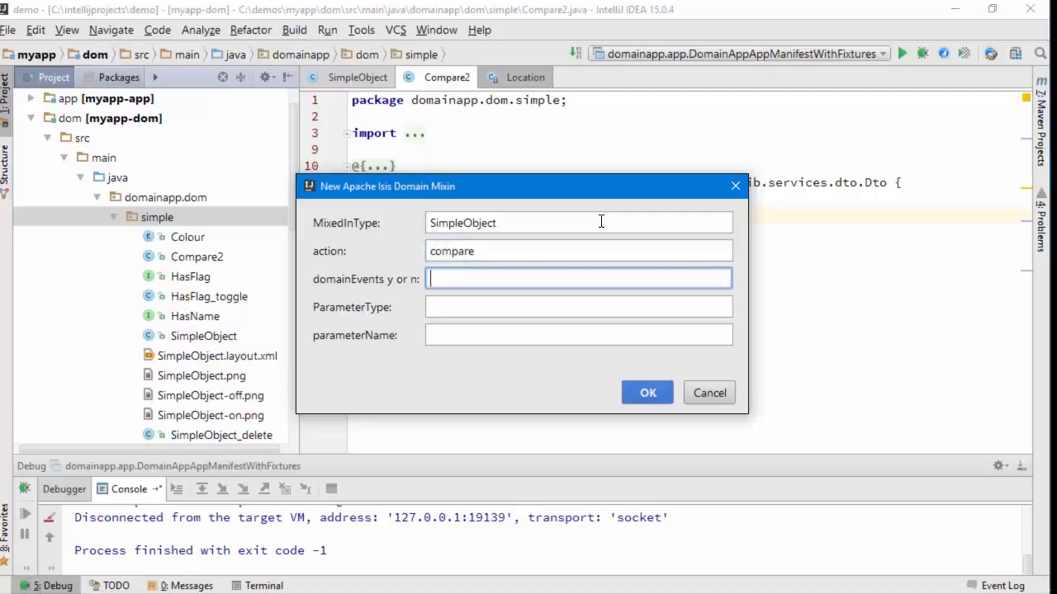
type("n")
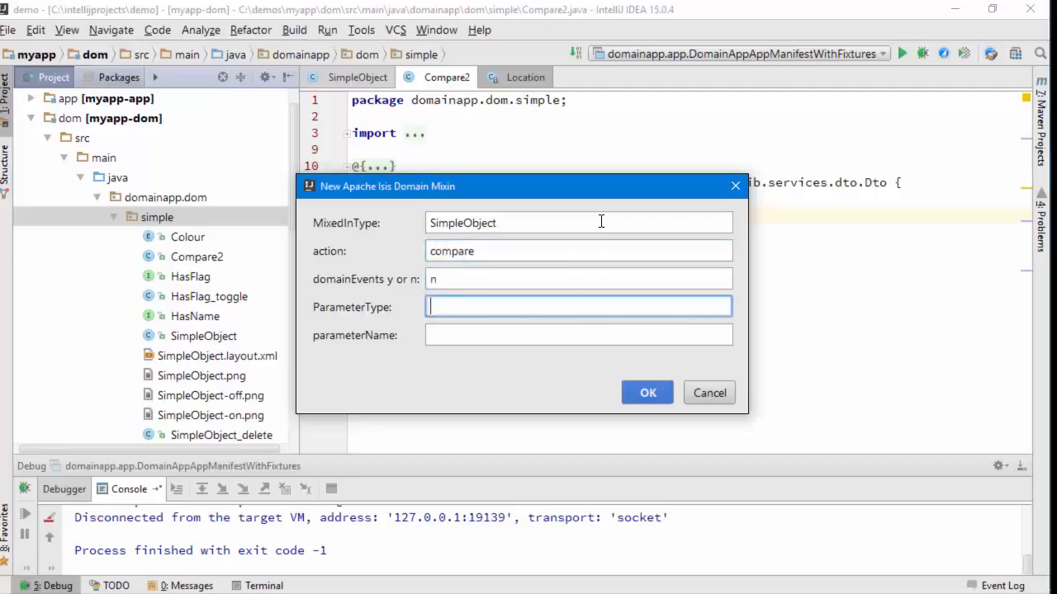
type("SimpleO")
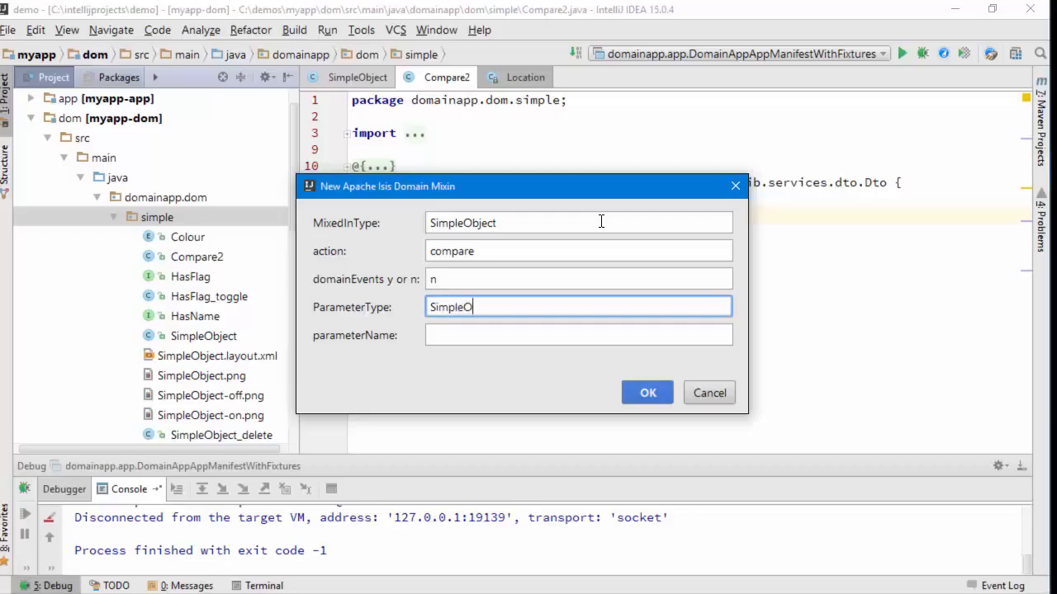
type("other")
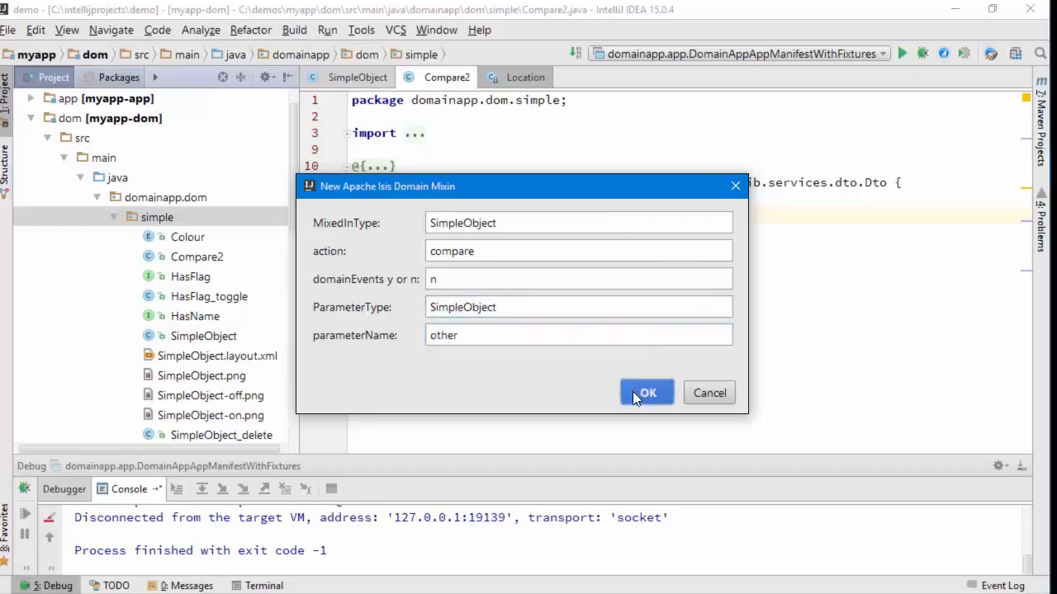
left_click(648, 393)
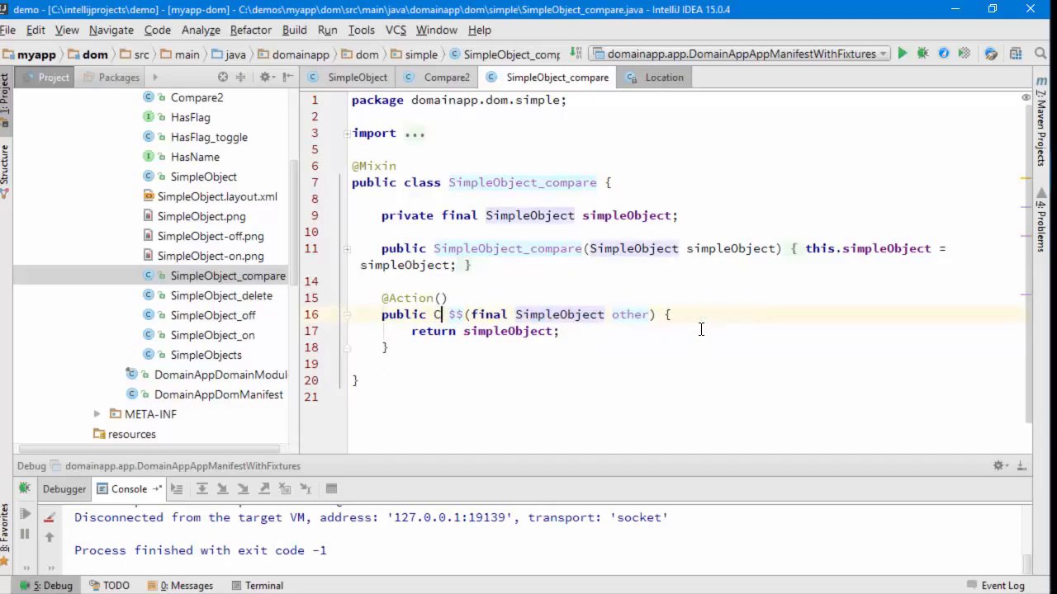
type("ompare2")
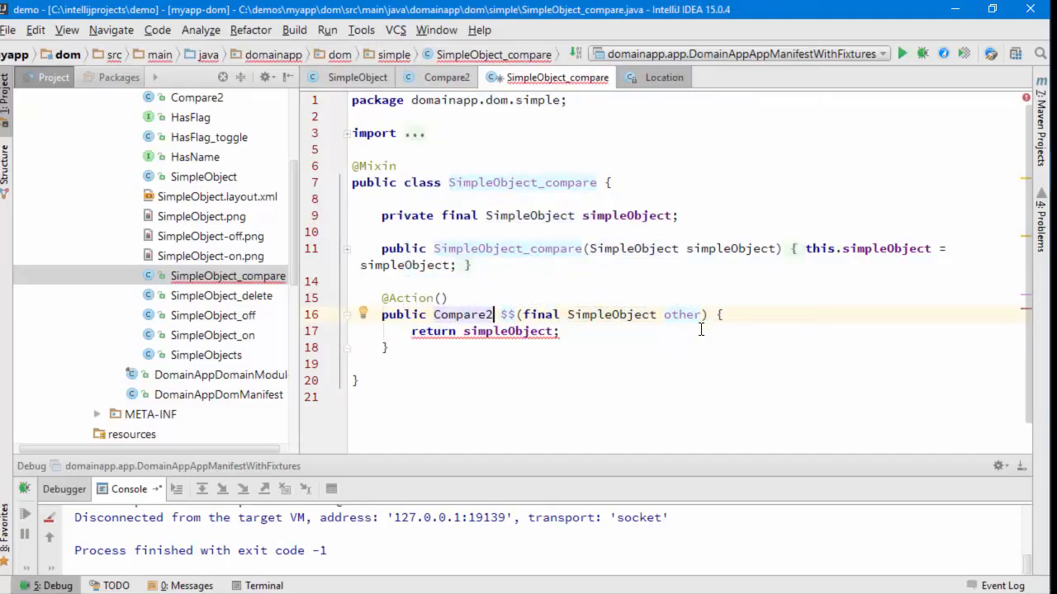
type("FactoryService f")
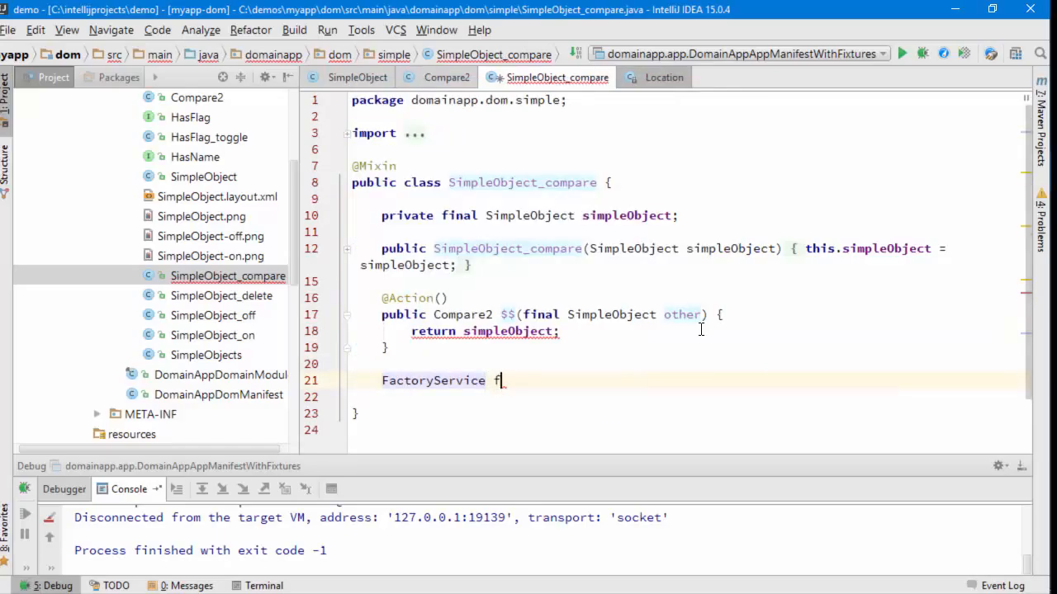
type("@Inject")
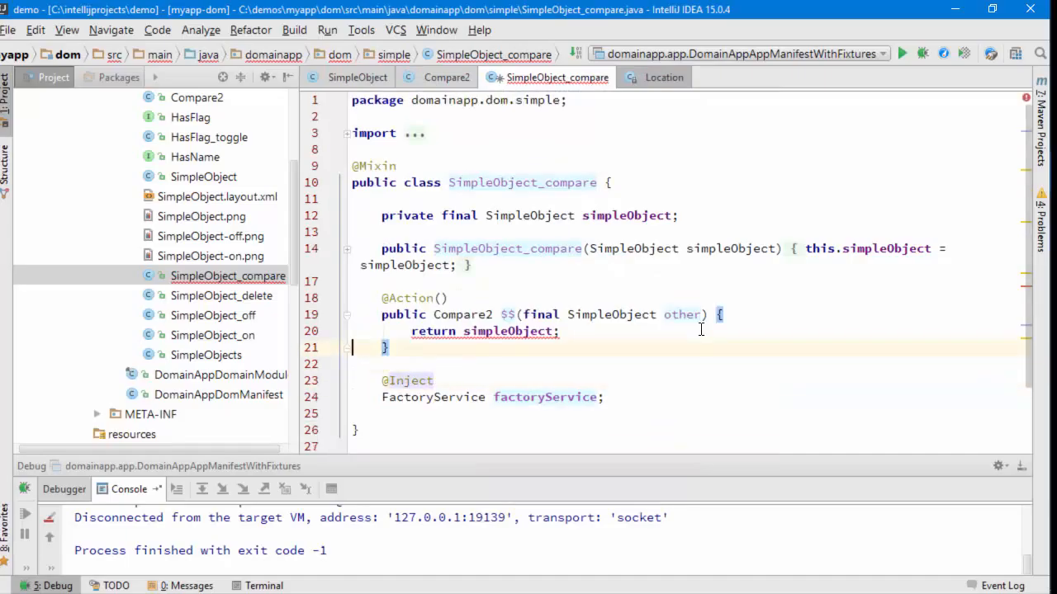
Instantiate Compare2 via factoryService, set left to this and right to other, and return it.
key("enter")
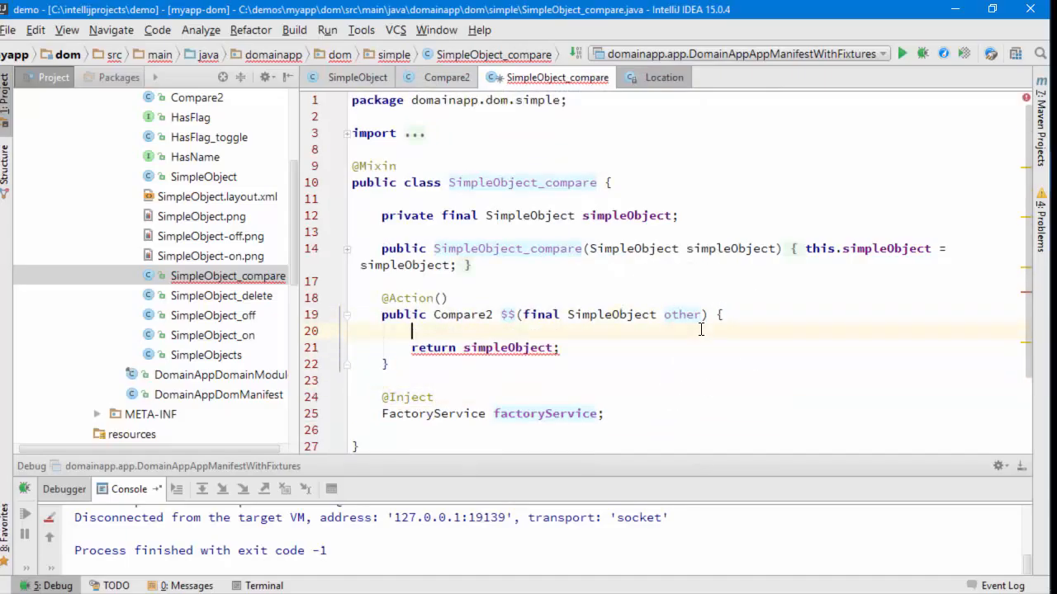
type("factoryService")
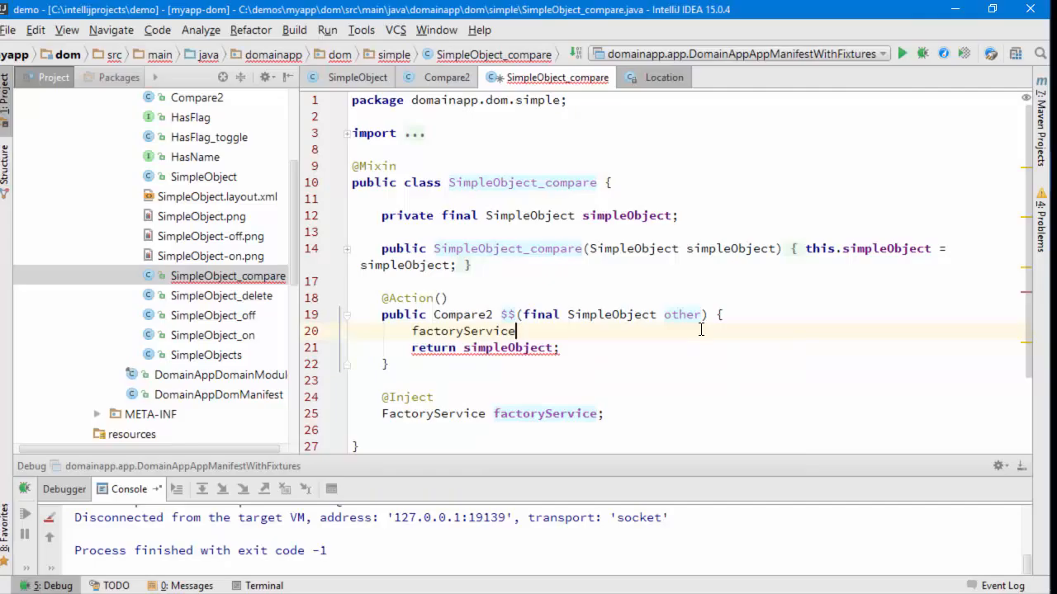
type(".instantiate()")
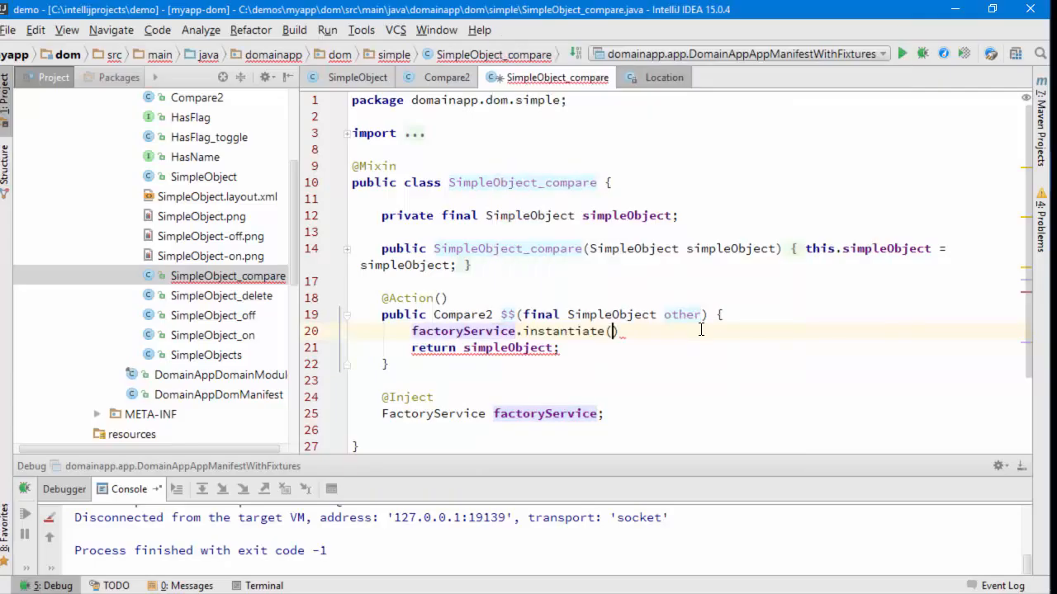
type("Compare2 compare2 =")
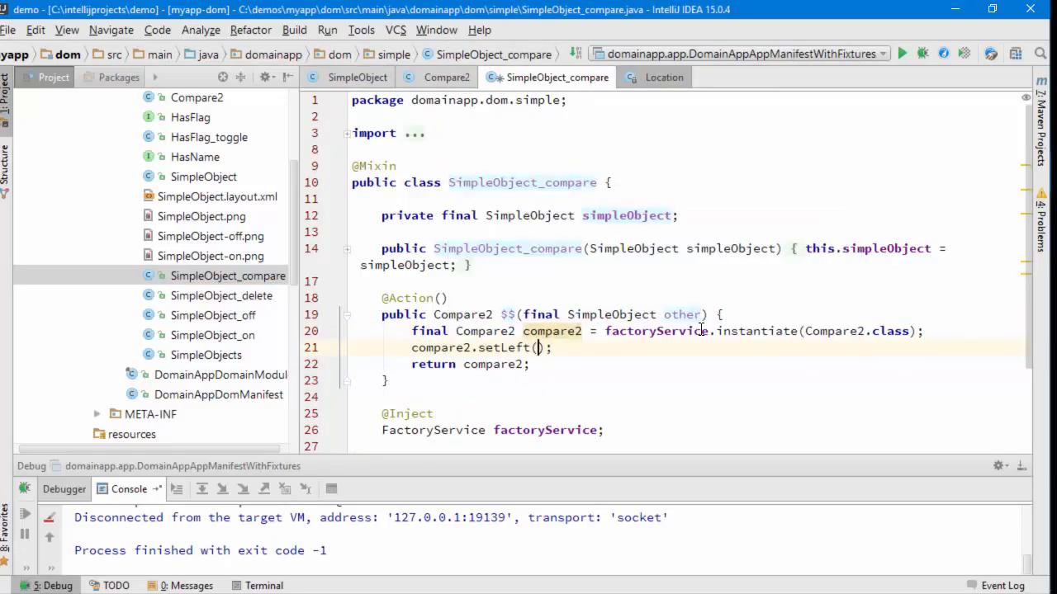
type("this.simpleObject")
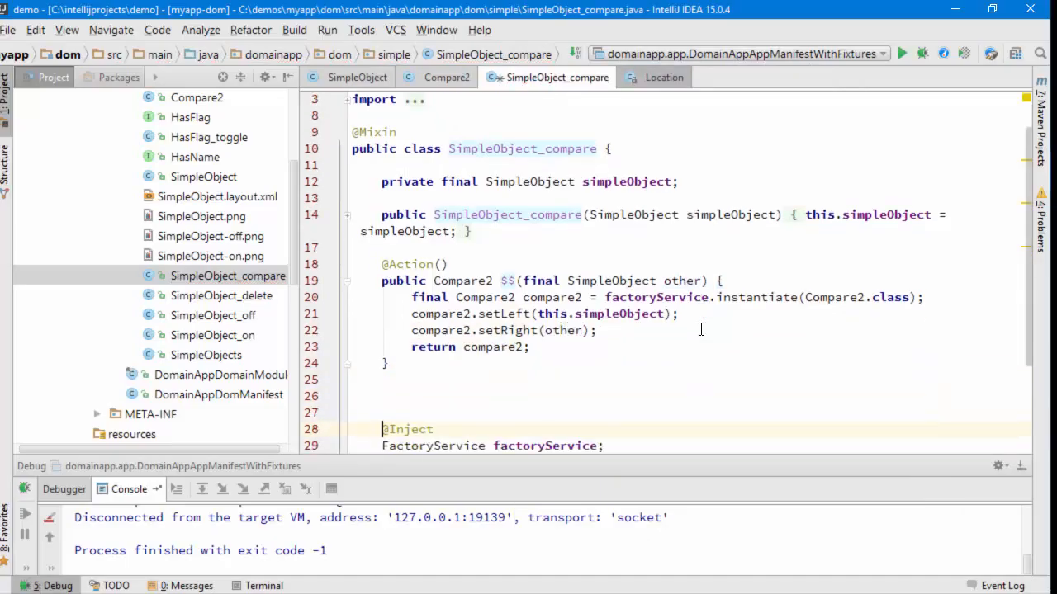
Inject a SimpleObjects repository and begin editing the choices0$$ body.
type("ist<")
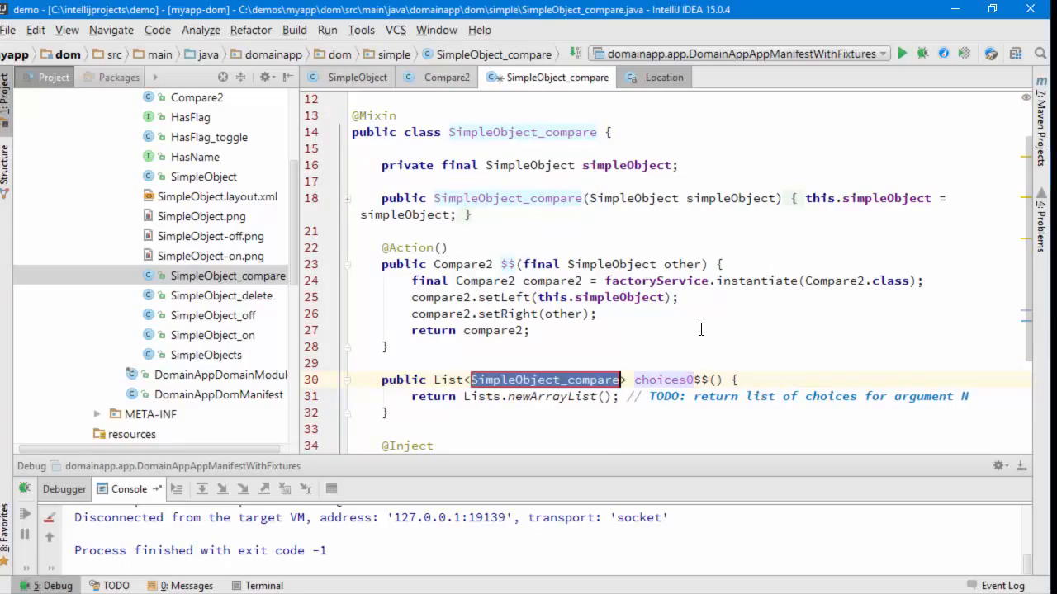
type("Simple")
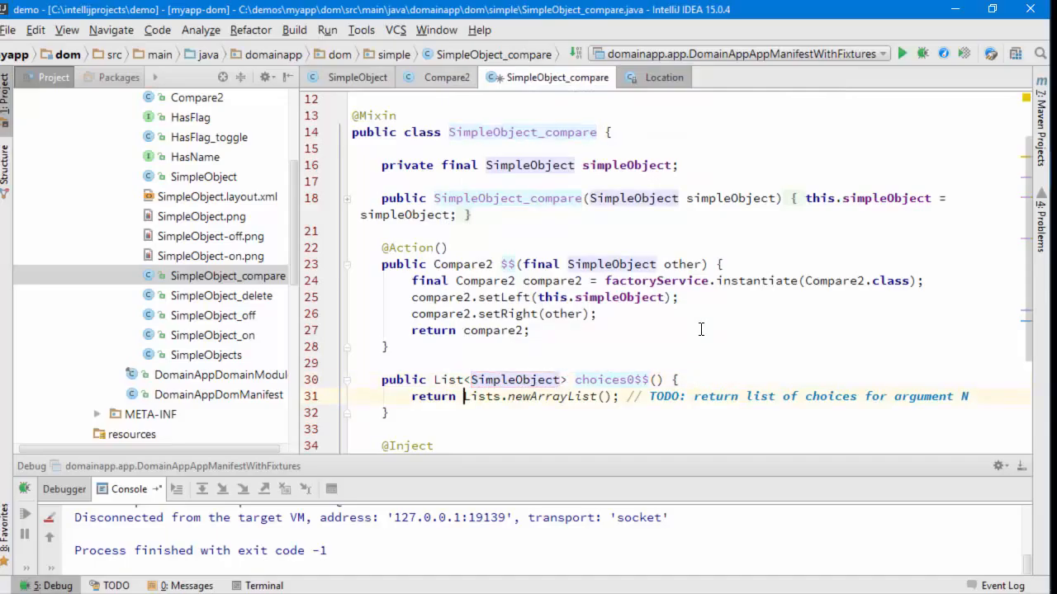
scroll("down", 3)
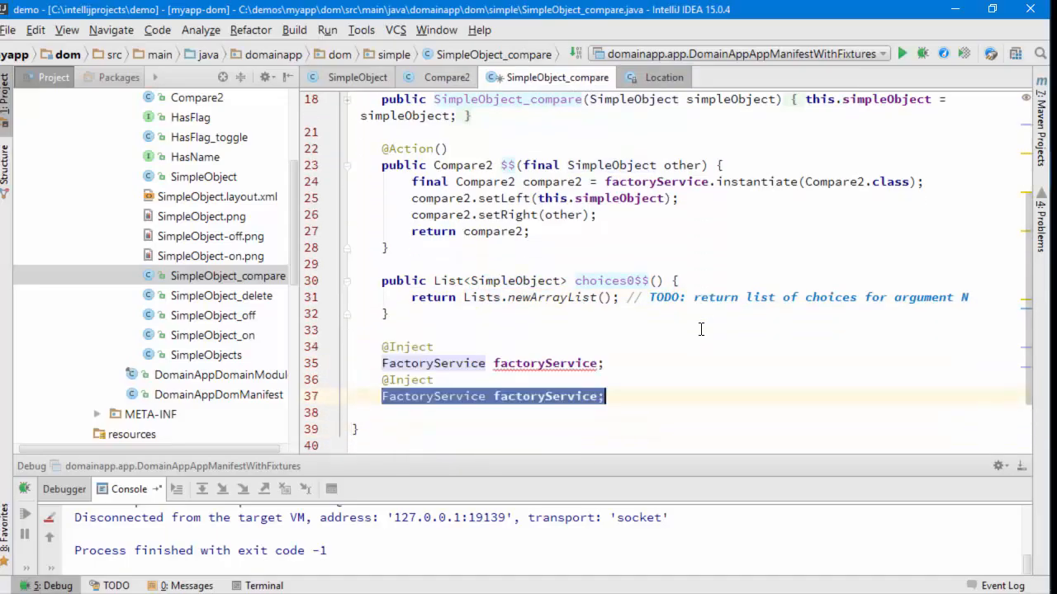
type("SimpleObjects simpleObjects;")
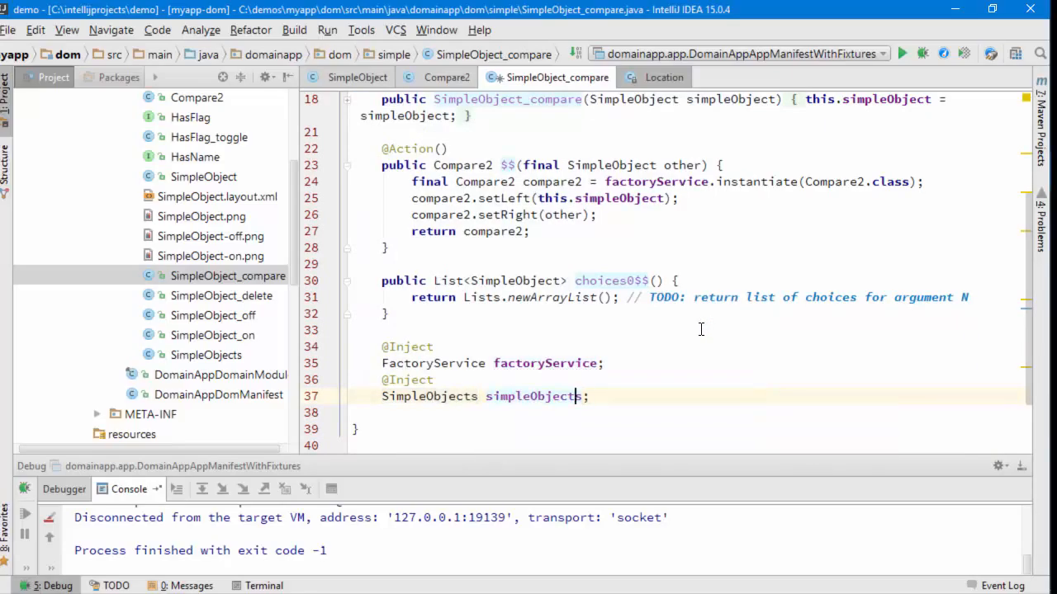
left_click(575, 281)
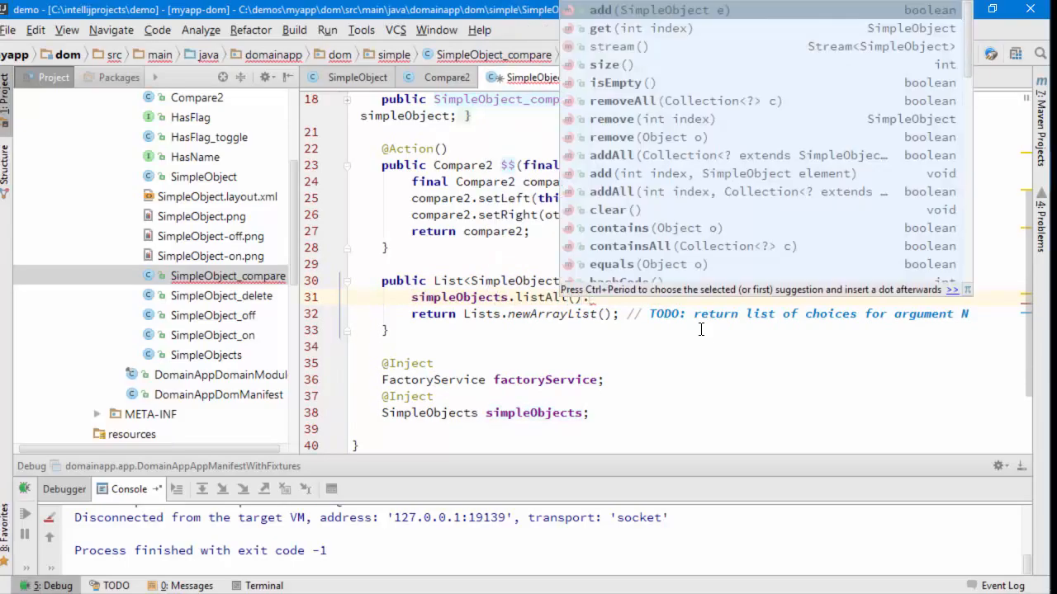
Return simpleObjects.listAll().stream().filter(x -> x == this.simpleObject).collect(Collectors.toList()).
type(".stream().filter(x ->")
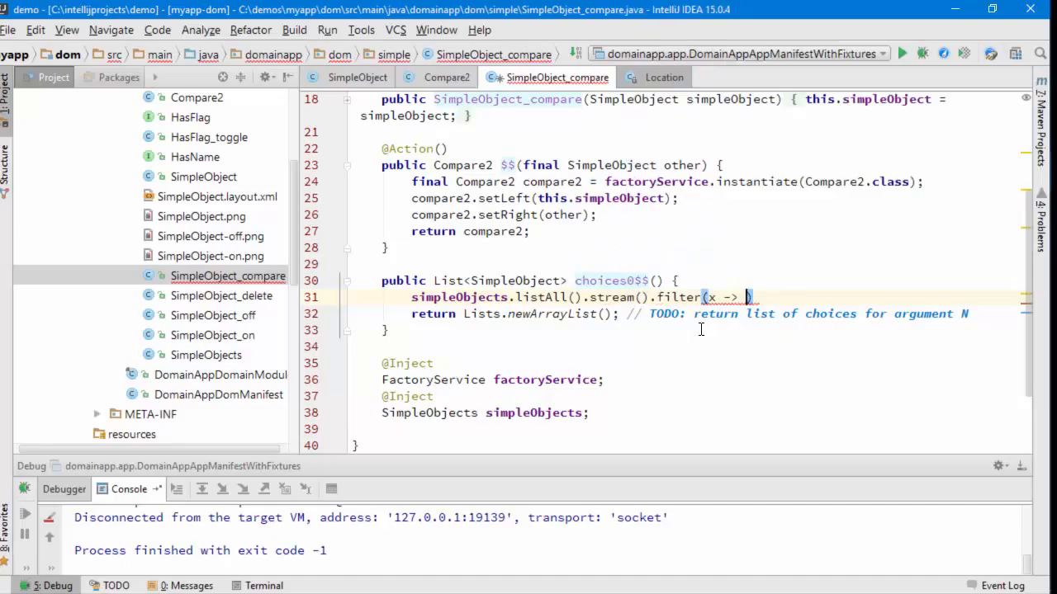
type("x == _this.simpleObject")
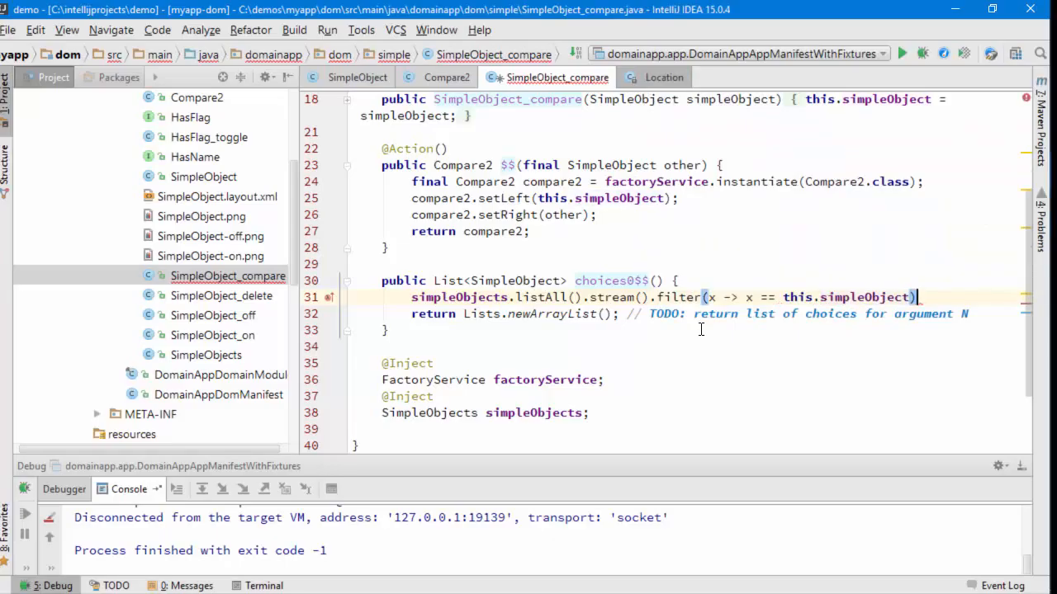
type(".collect(")
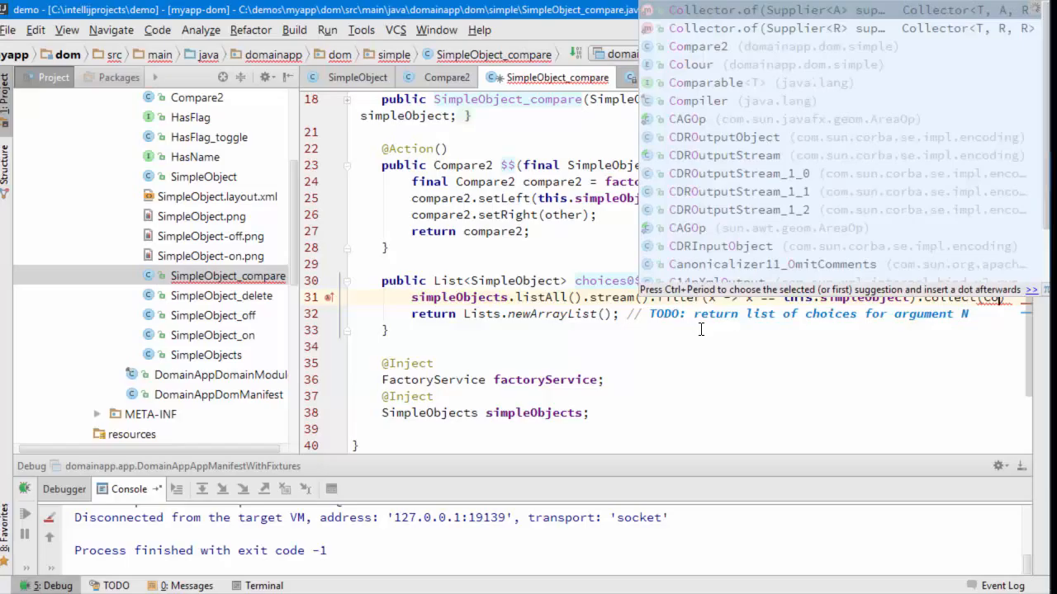
type("Collectors.toList());")
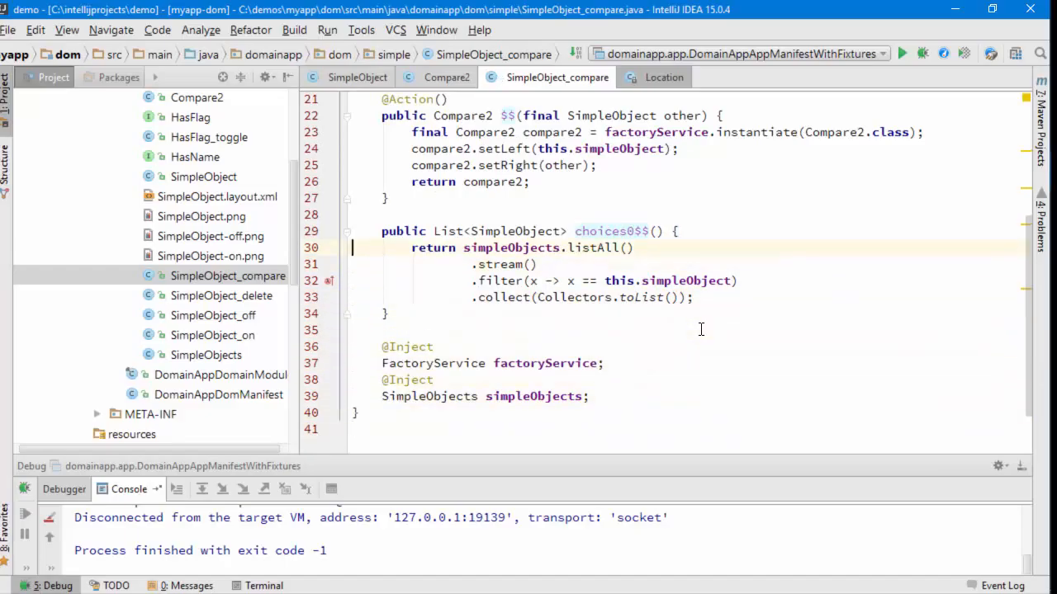
left_click(448, 78)
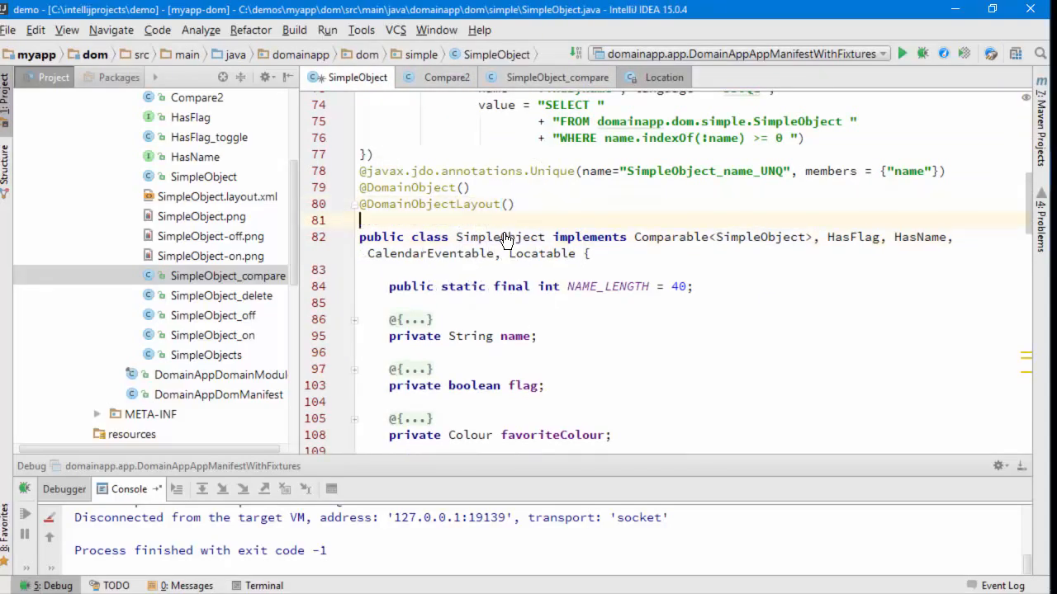
type("@X,")
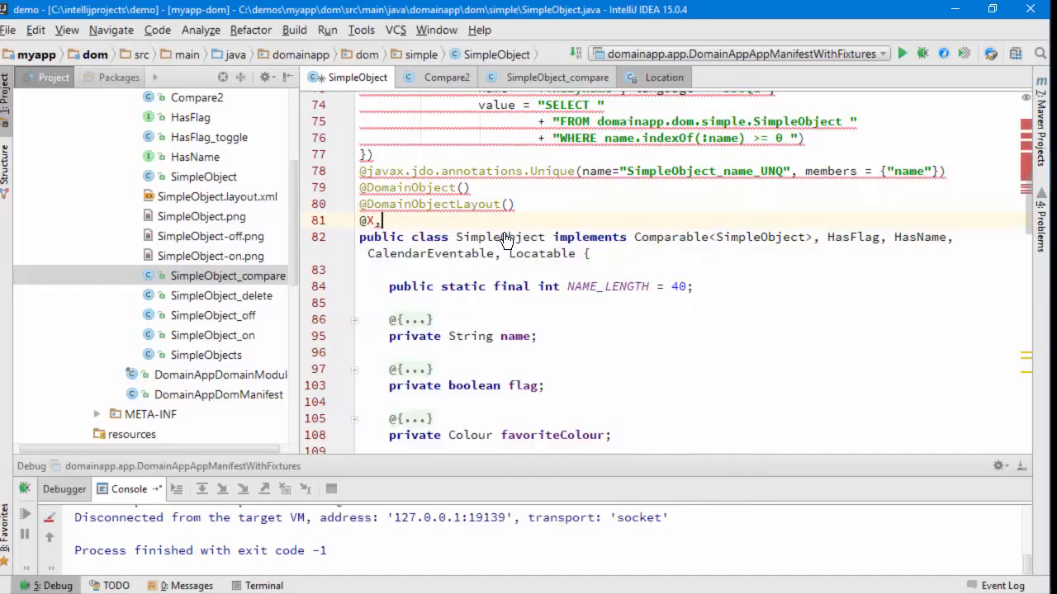
type("mlJavaTypeAdapter(P")
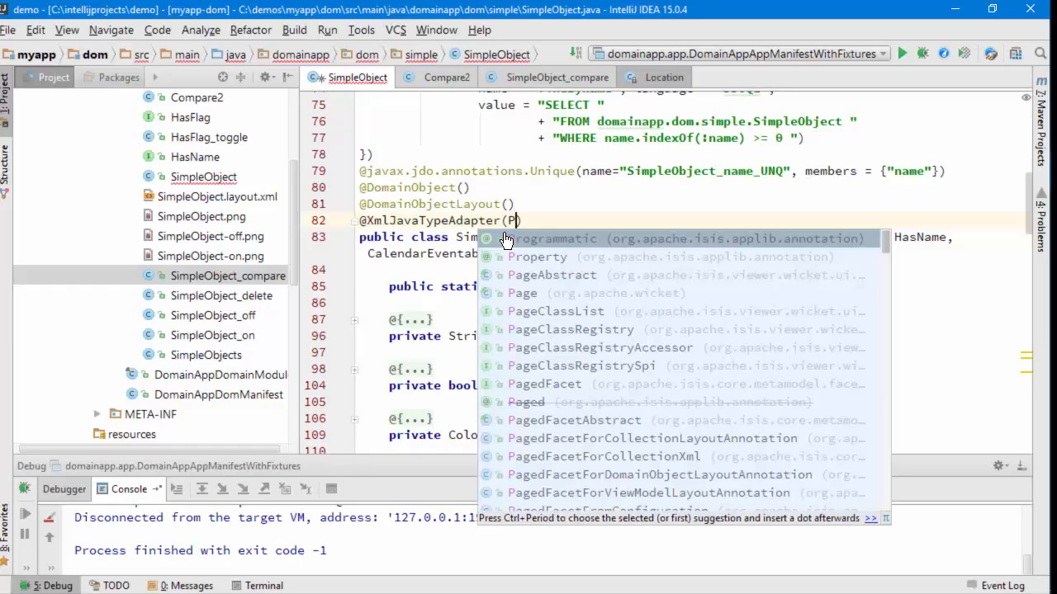
type("EA")
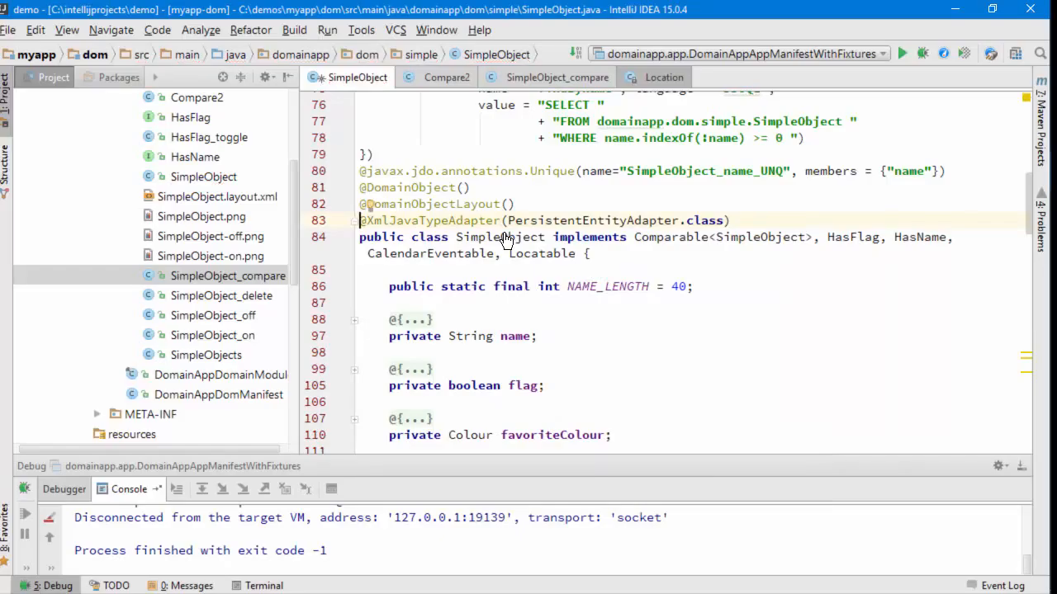
mouse_move(624, 218)
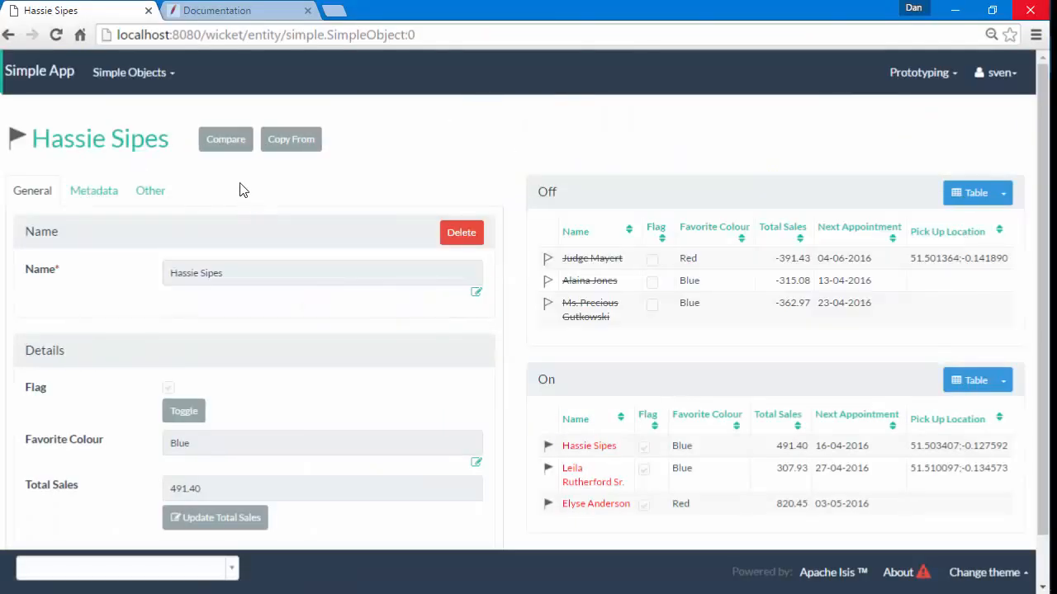
left_click(225, 139)
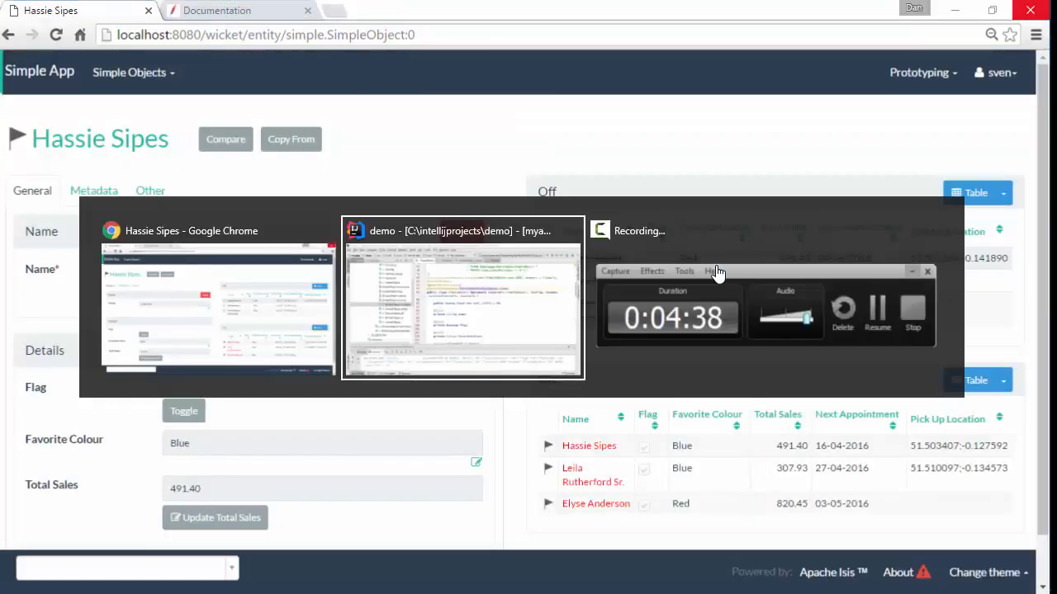
Change the filter to != in the compare mixin and Reload Changed Classes into the running app.
left_click(462, 311)
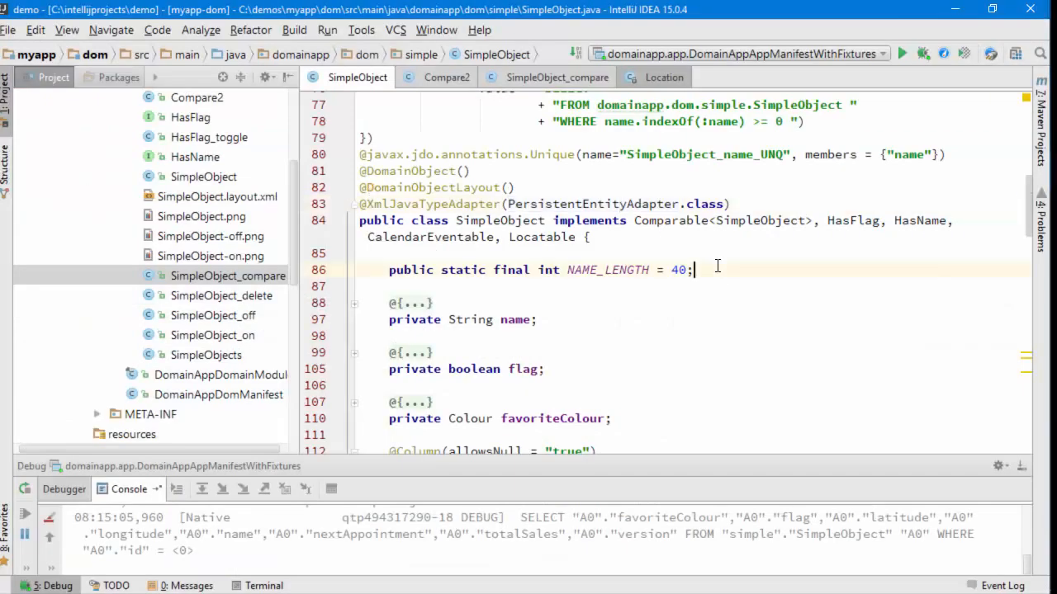
left_click(557, 77)
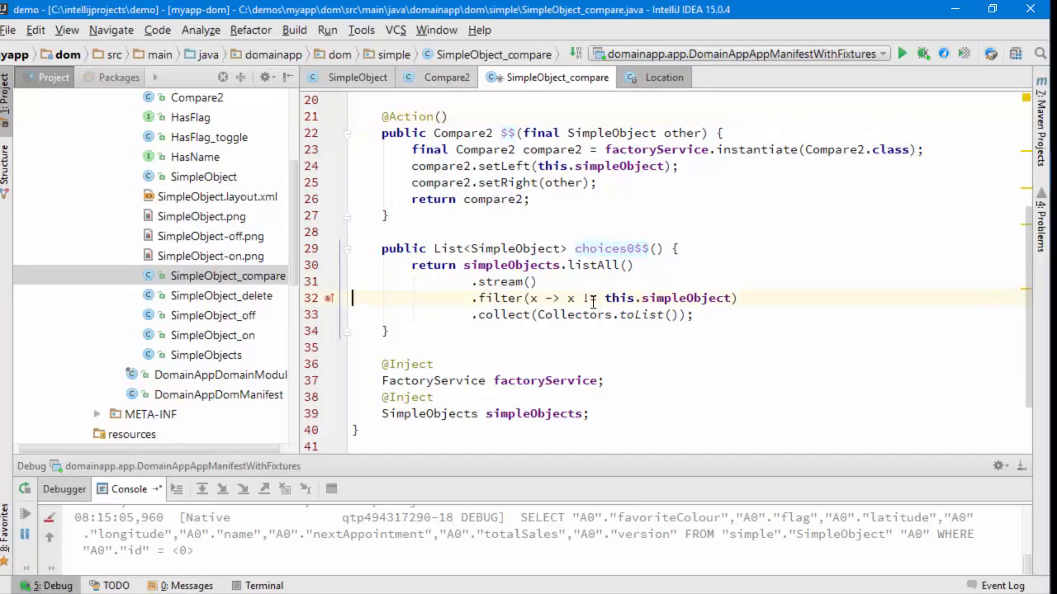
left_click(327, 29)
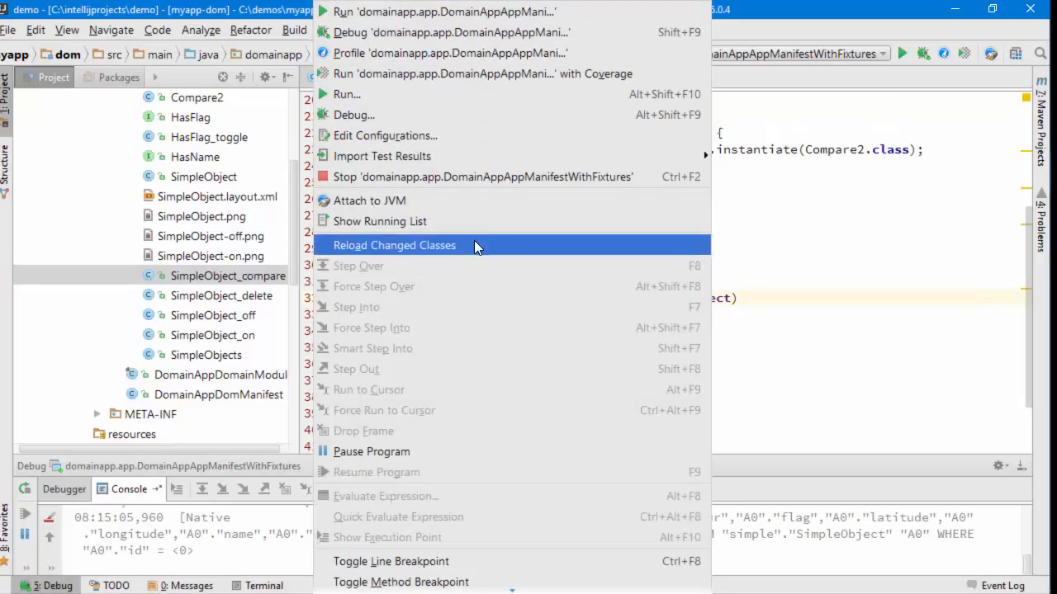
left_click(395, 244)
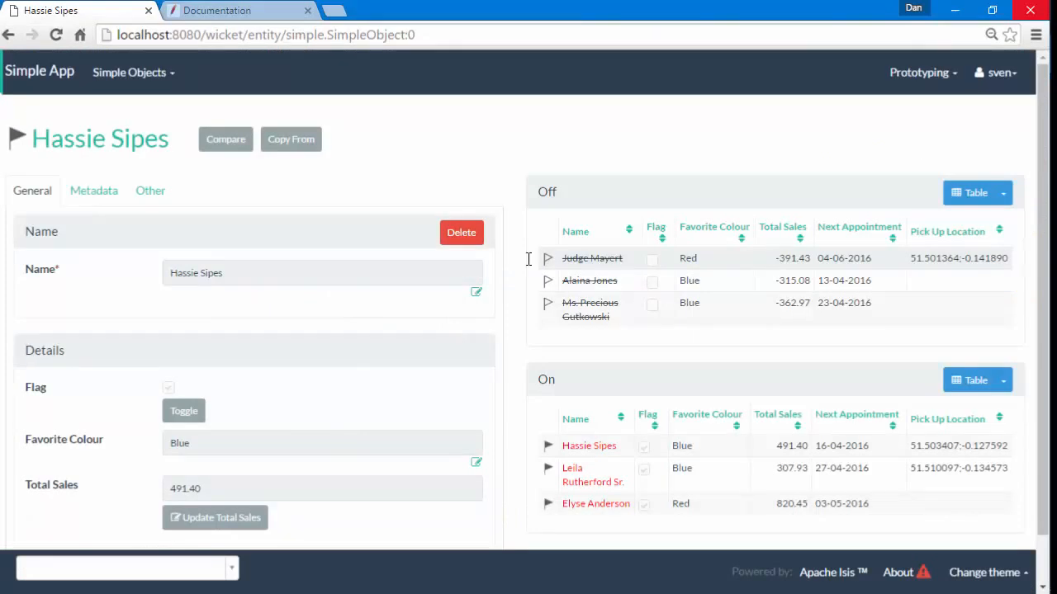
Run Compare on the object with another simple object, view the Compare2 result, then check its source in the IDE.
left_click(99, 139)
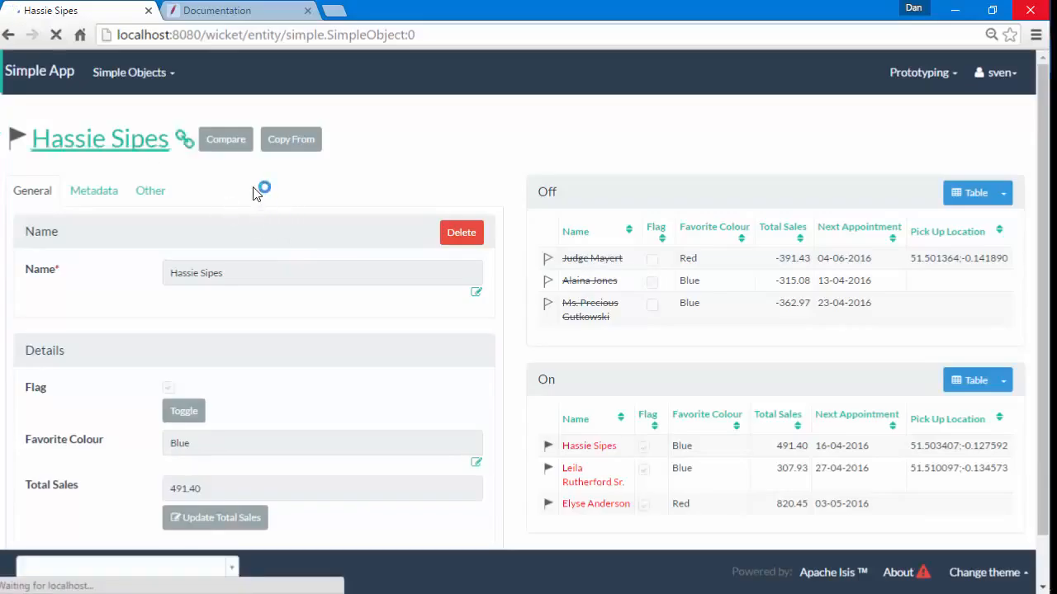
left_click(224, 139)
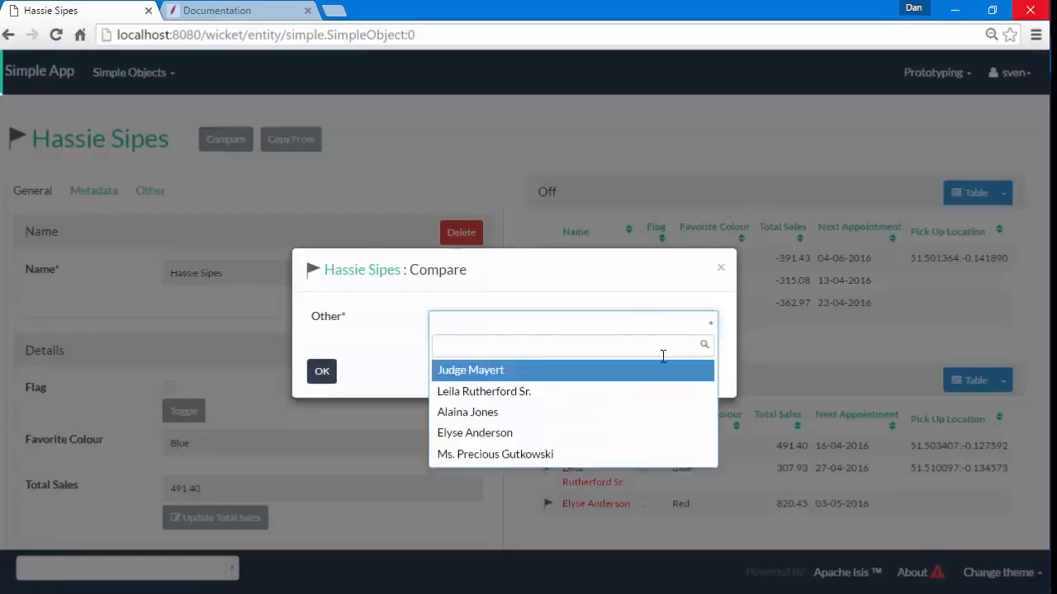
left_click(482, 391)
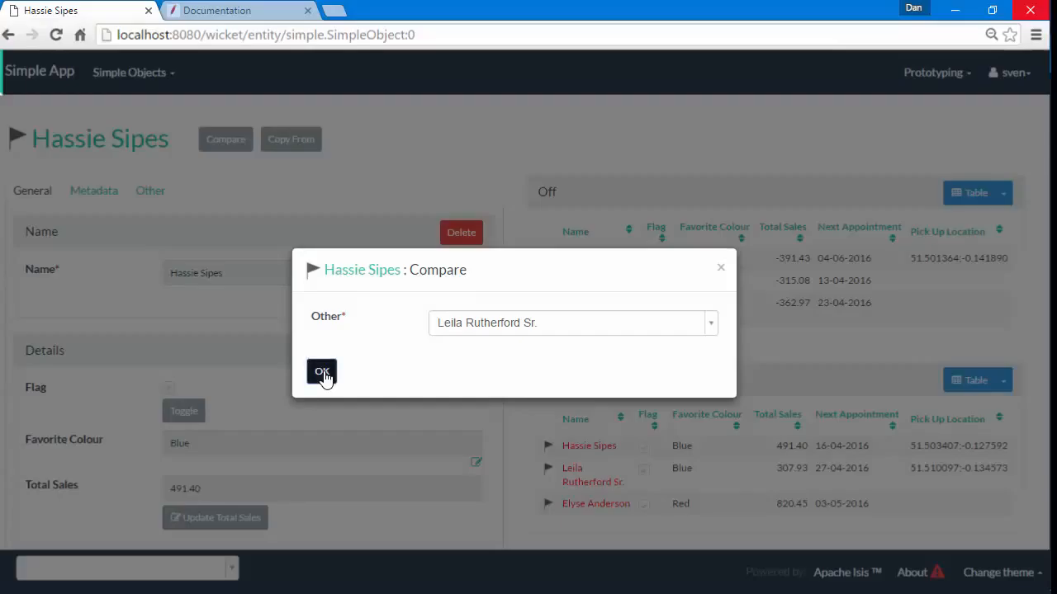
left_click(322, 371)
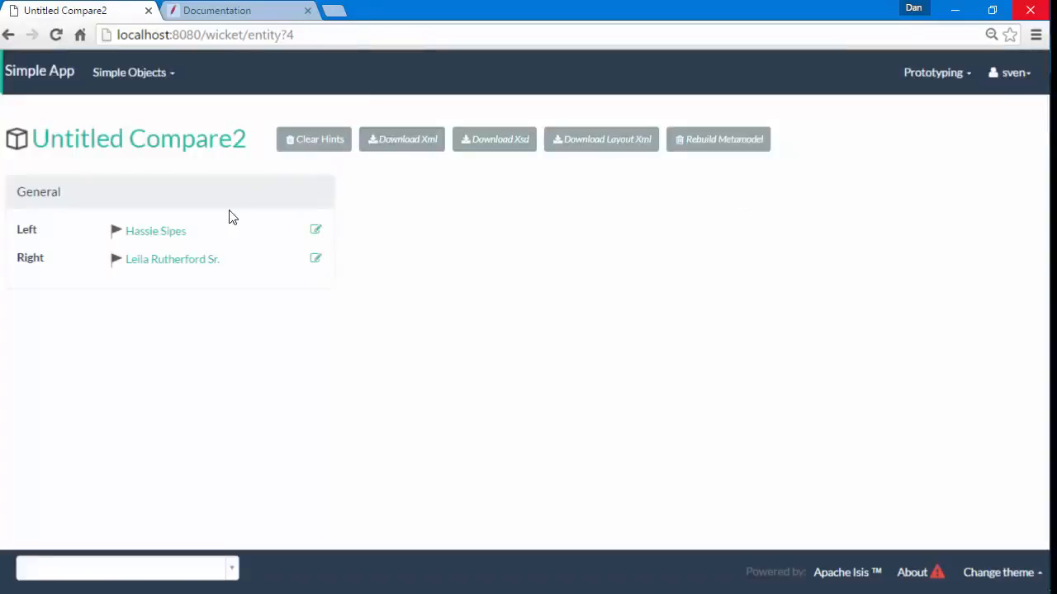
mouse_move(205, 138)
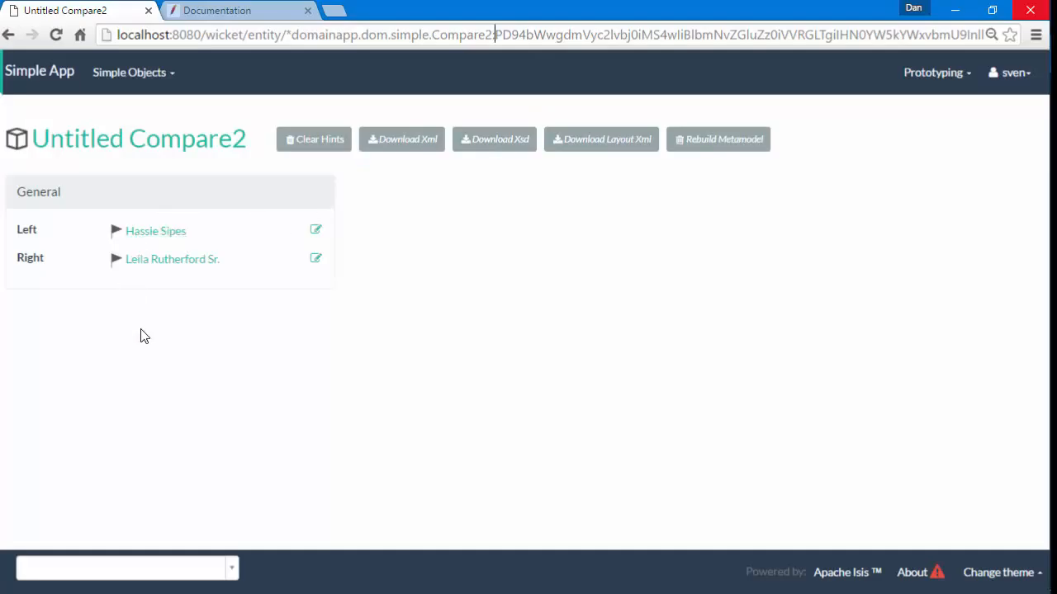
mouse_move(463, 361)
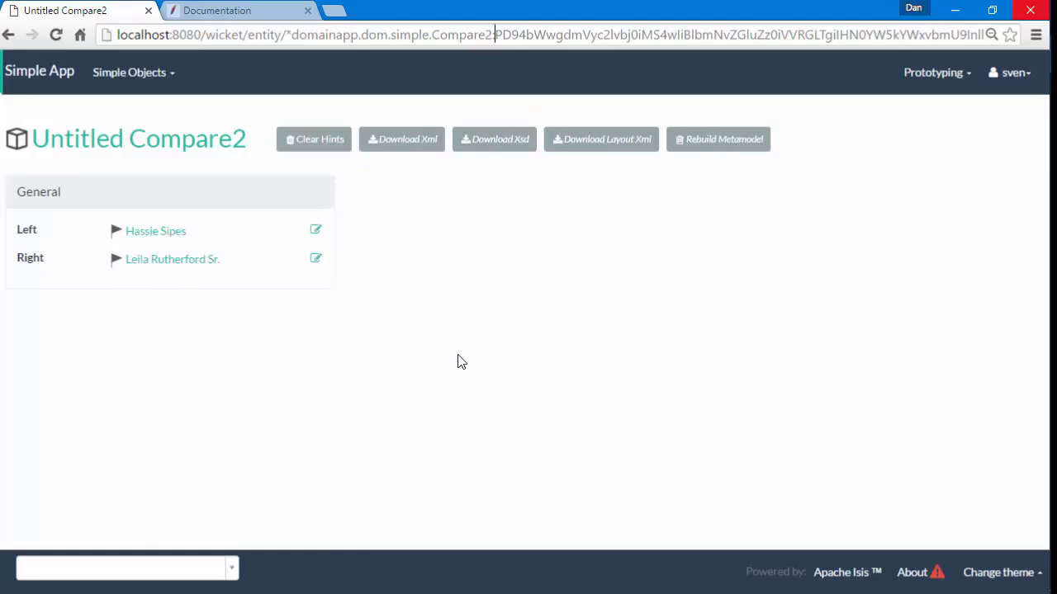
mouse_move(235, 234)
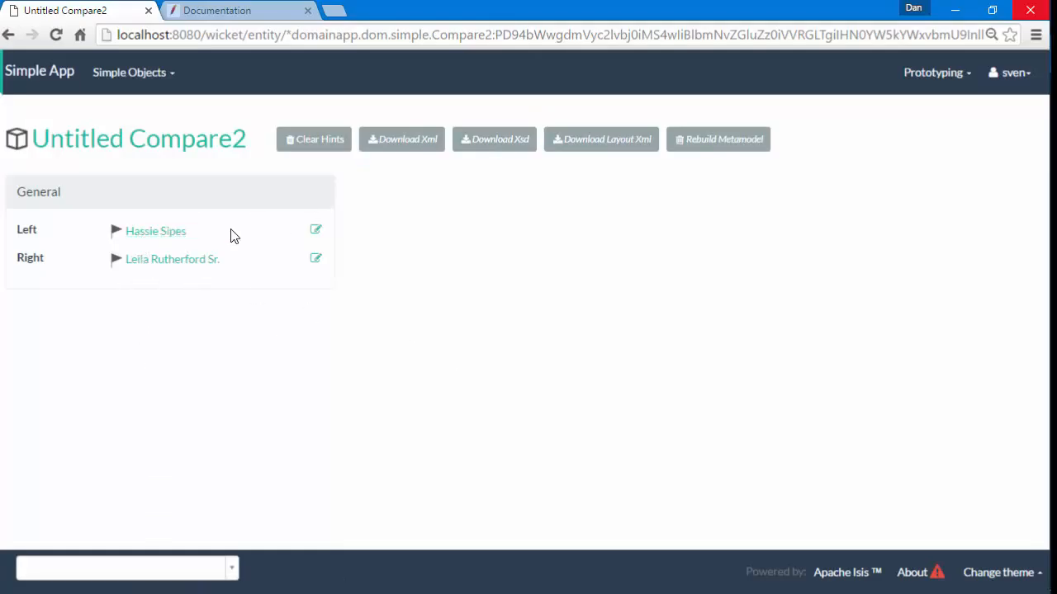
key("alt+tab")
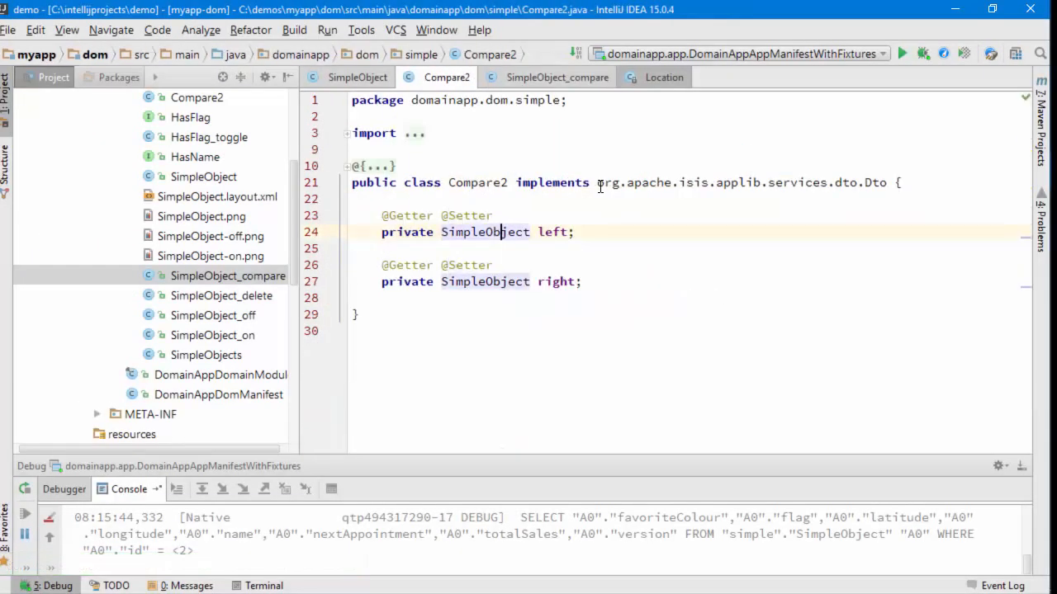
mouse_move(875, 182)
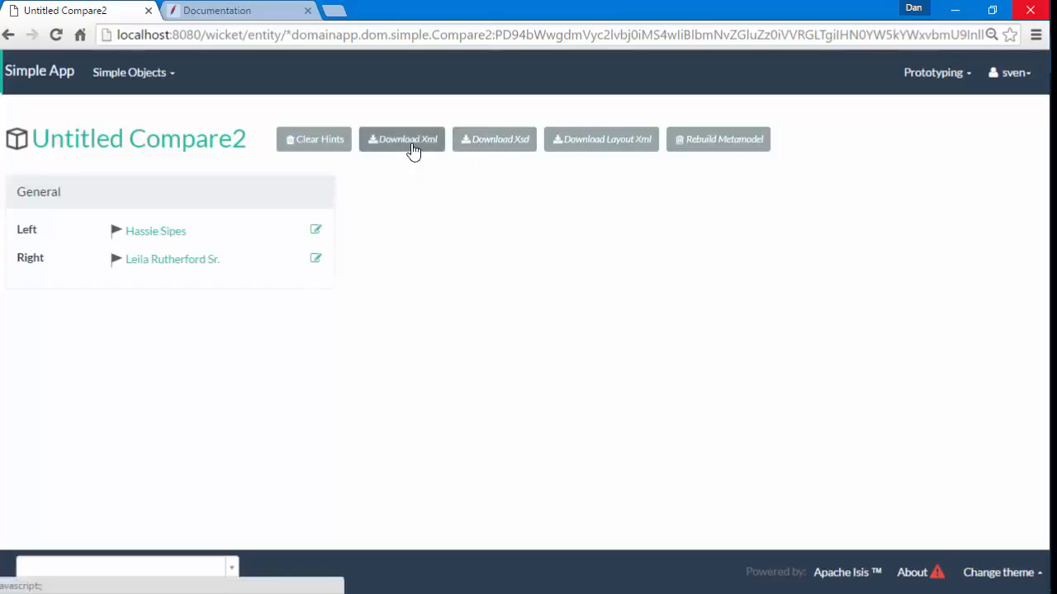
Download the Compare2 view model as XML, open it to see left and right, then download its XSD.
left_click(401, 139)
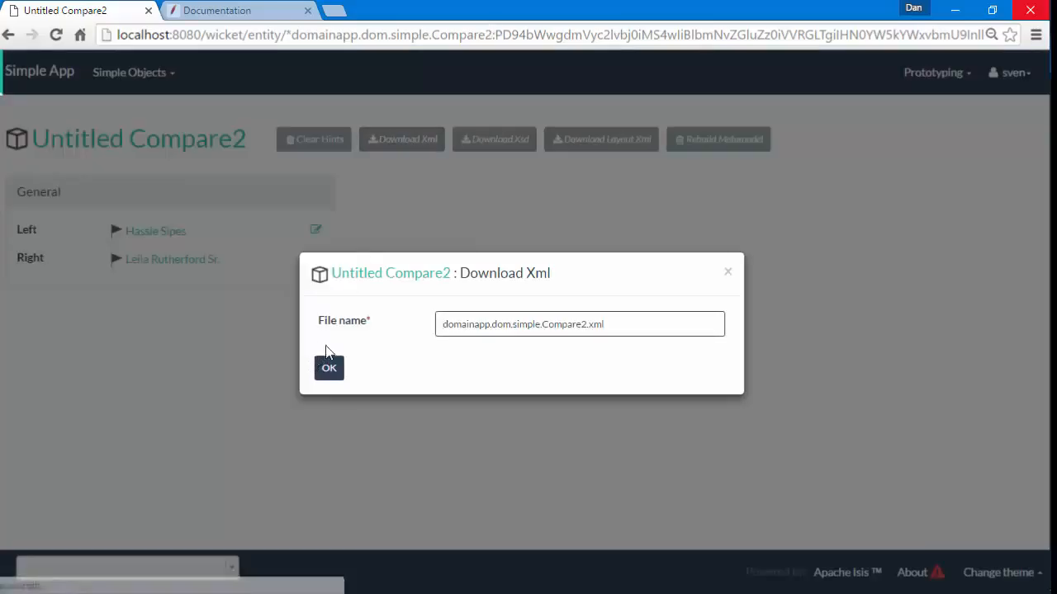
left_click(329, 368)
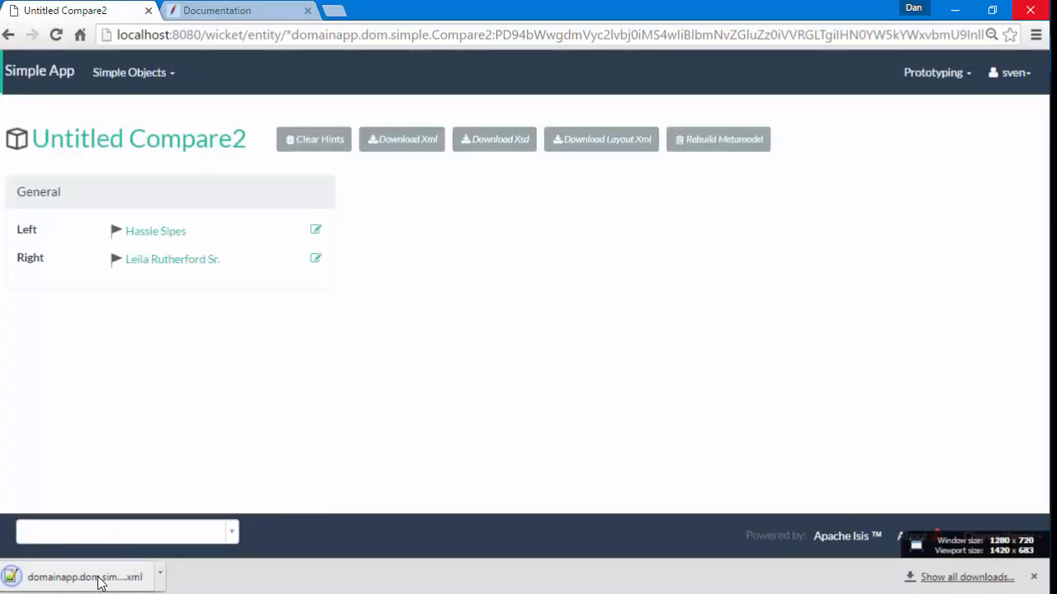
left_click(83, 578)
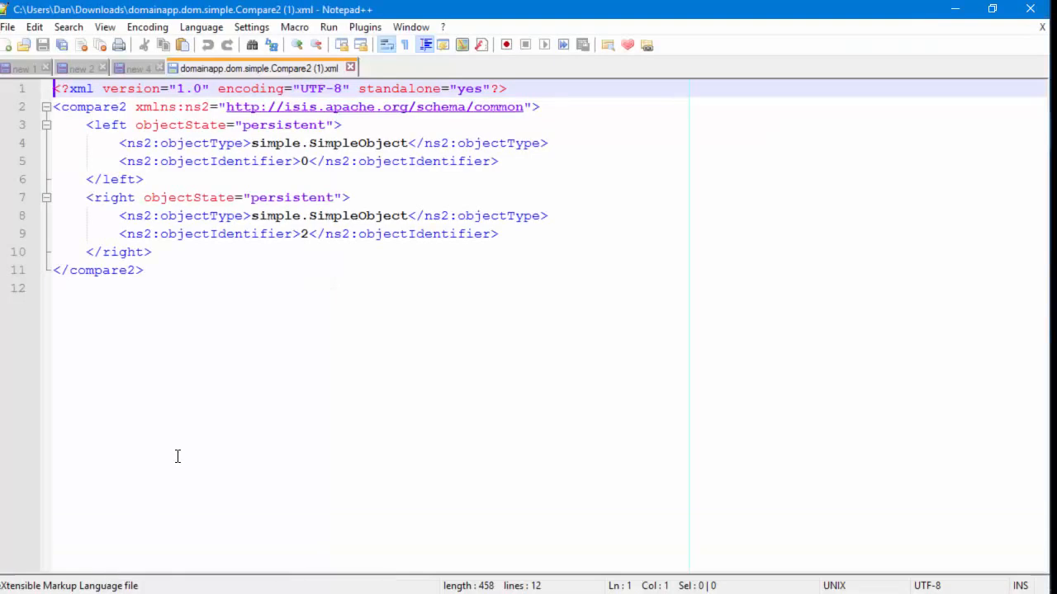
left_click(135, 68)
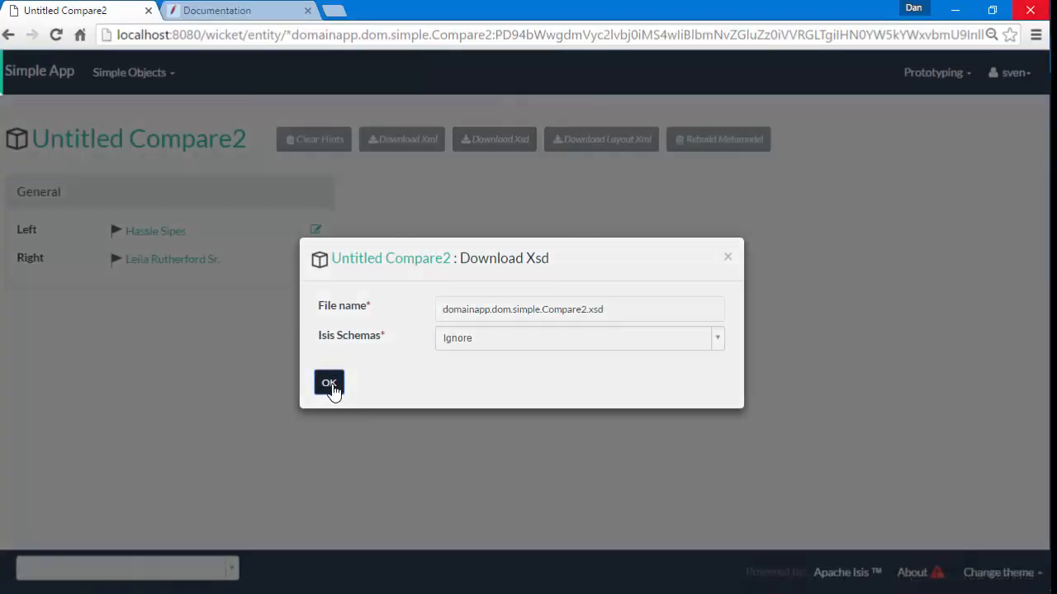
left_click(329, 383)
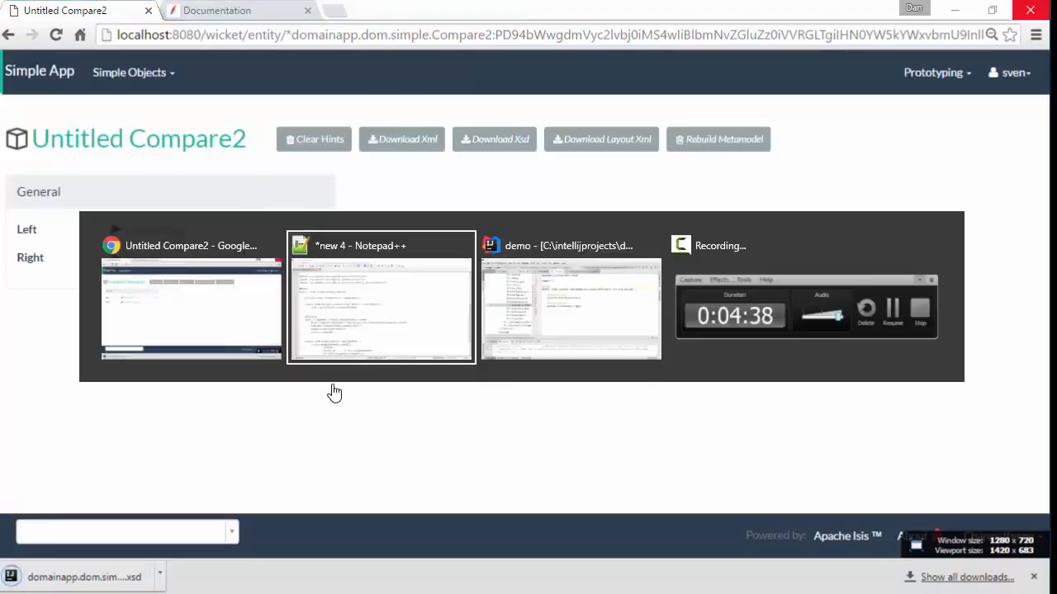
Review the SimpleObject_compare mixin, then the Compare2 class with its left and right fields.
left_click(571, 310)
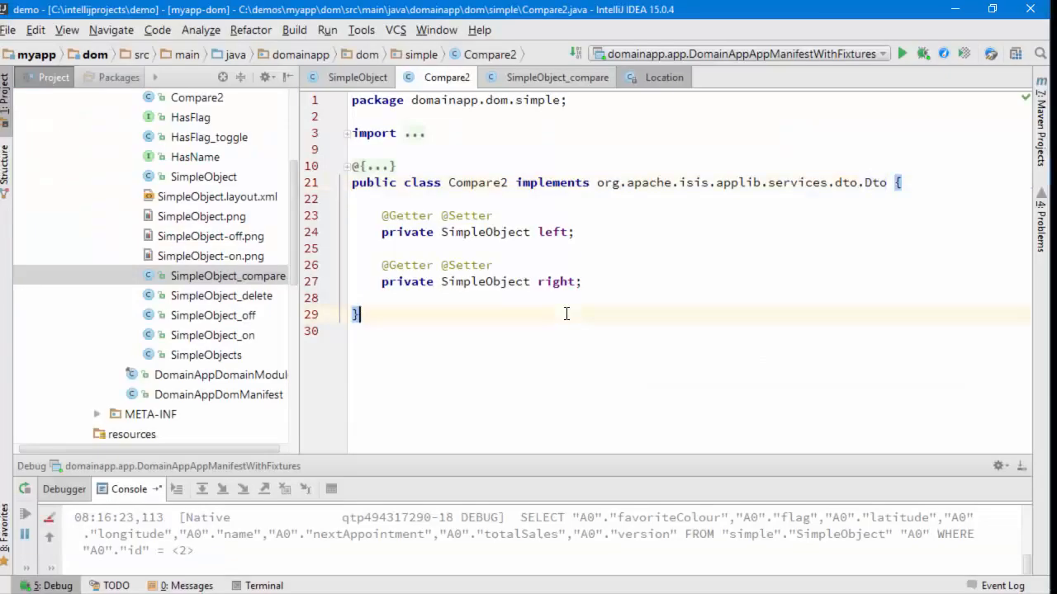
left_click(558, 77)
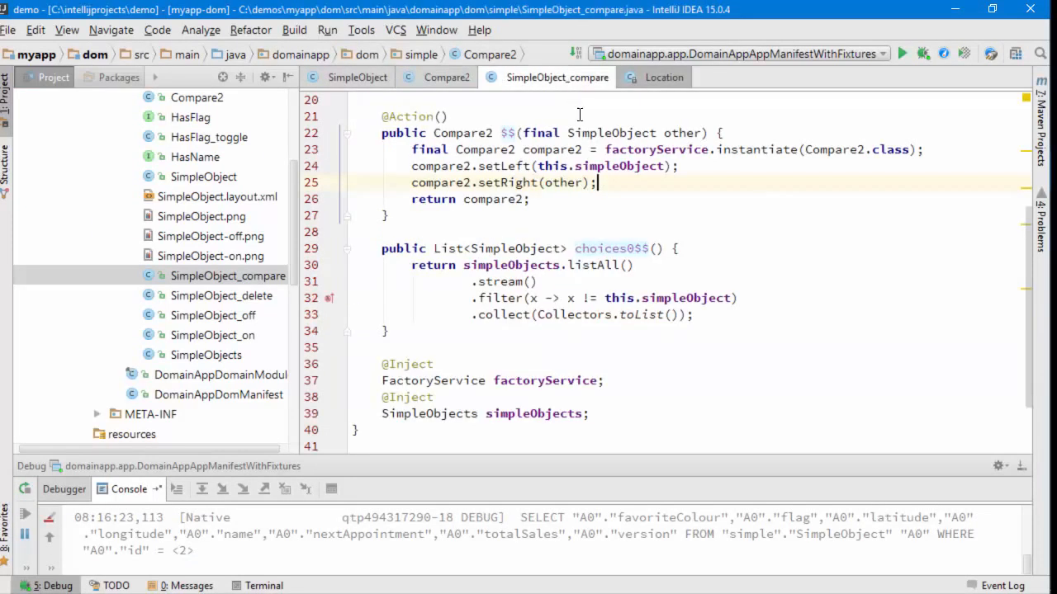
scroll("up", 3)
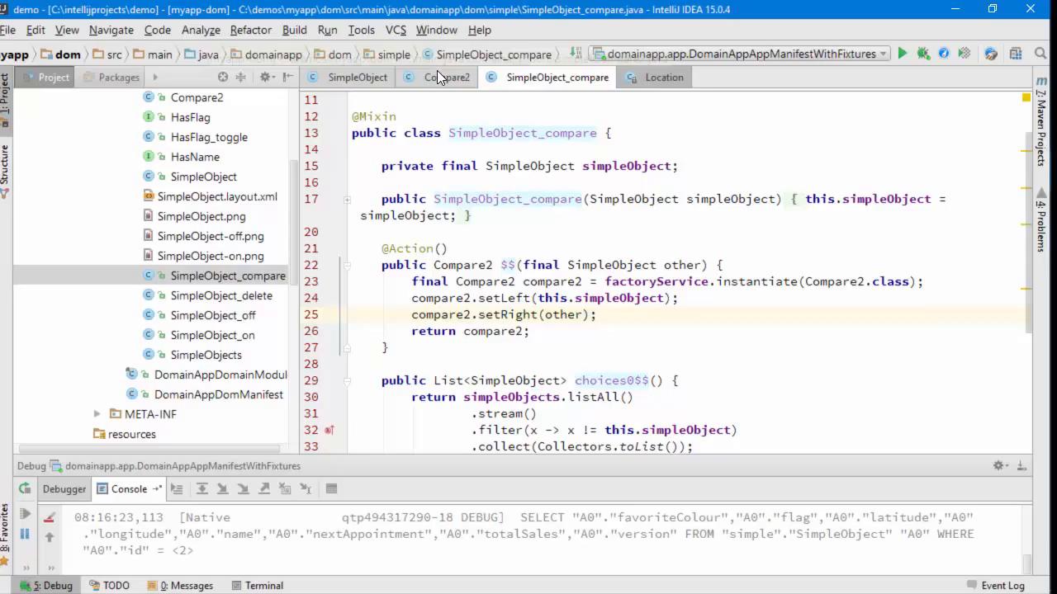
left_click(446, 78)
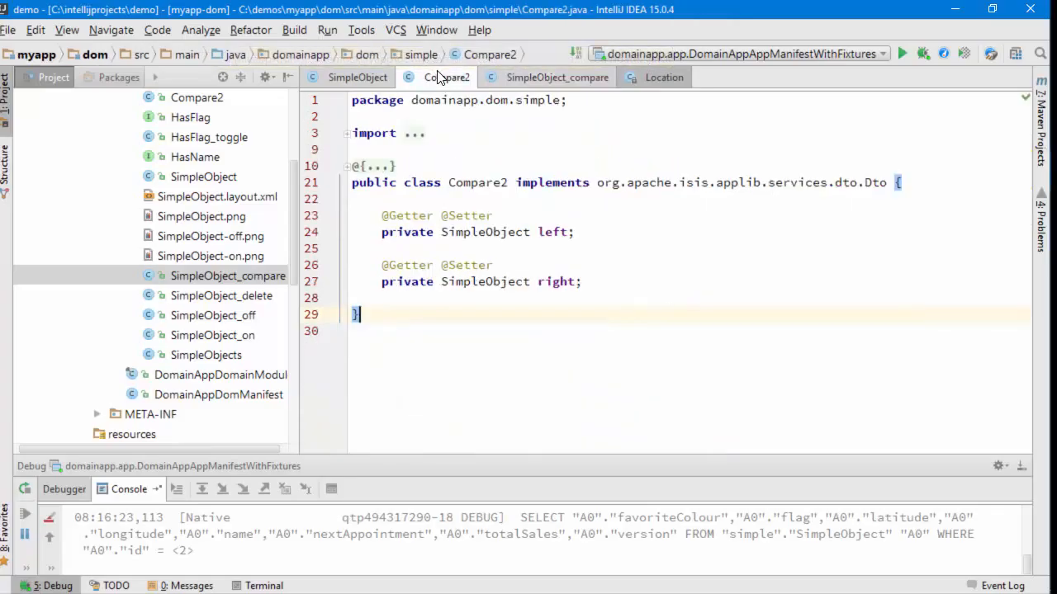